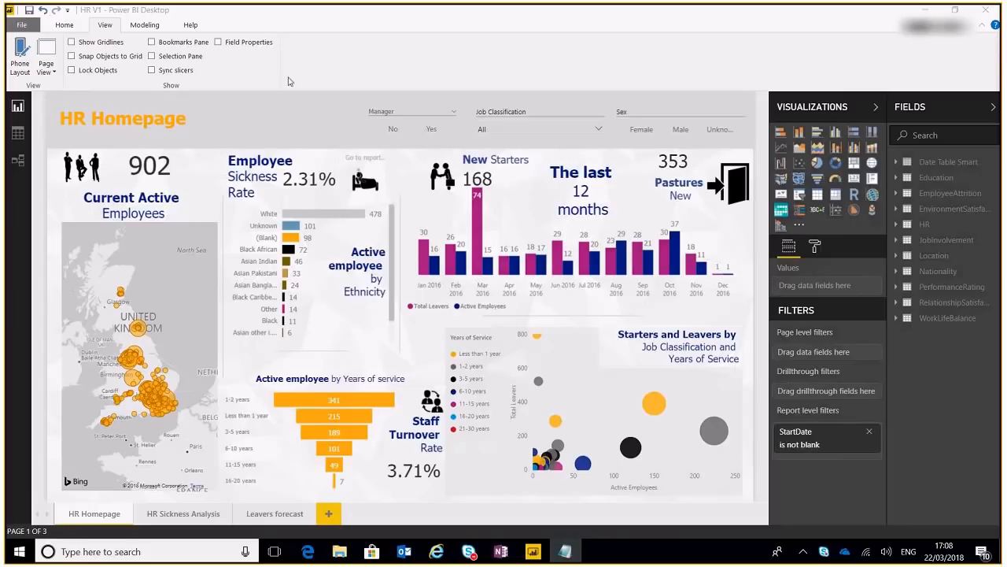
pyautogui.moveTo(287, 120)
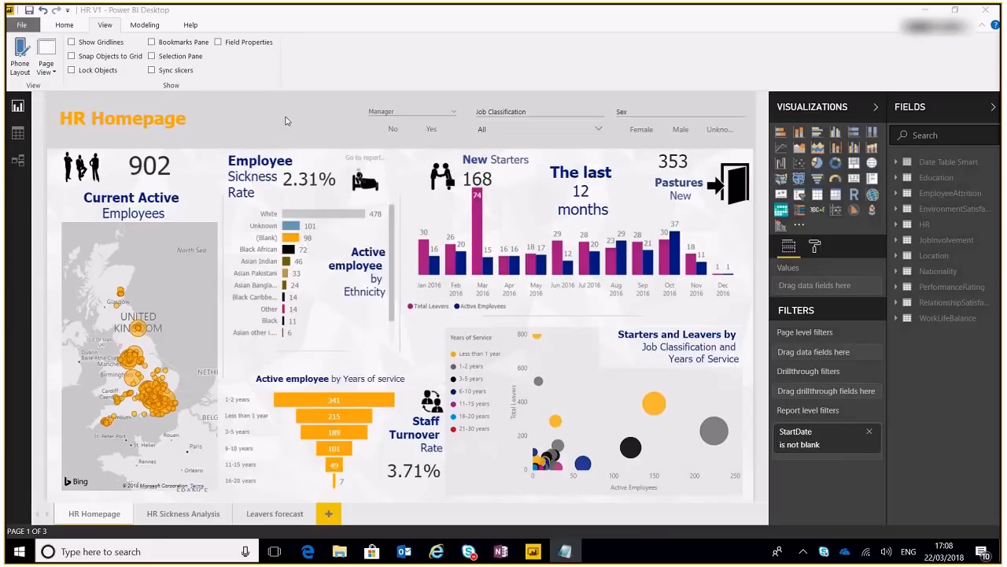
pyautogui.moveTo(174, 92)
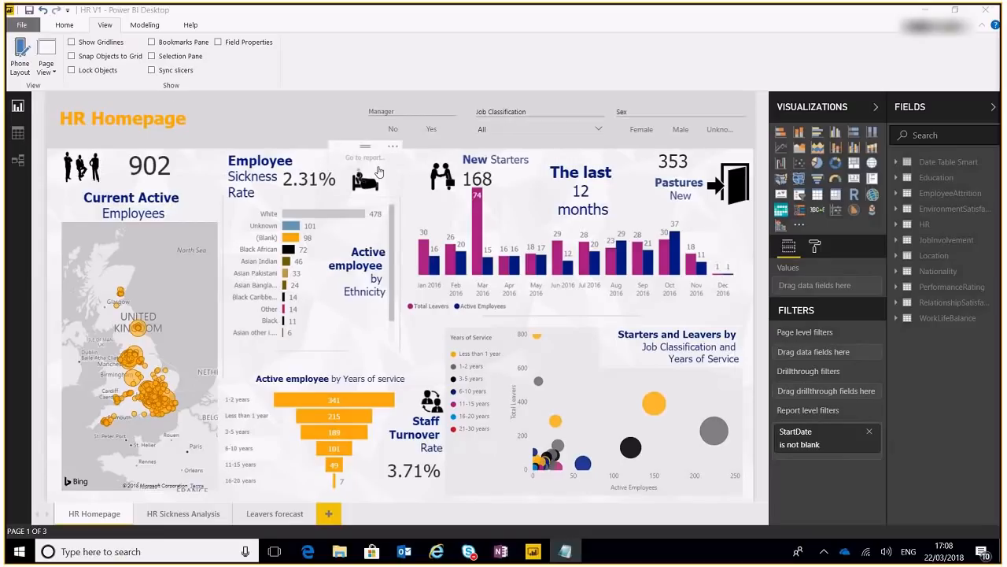
pyautogui.moveTo(372, 170)
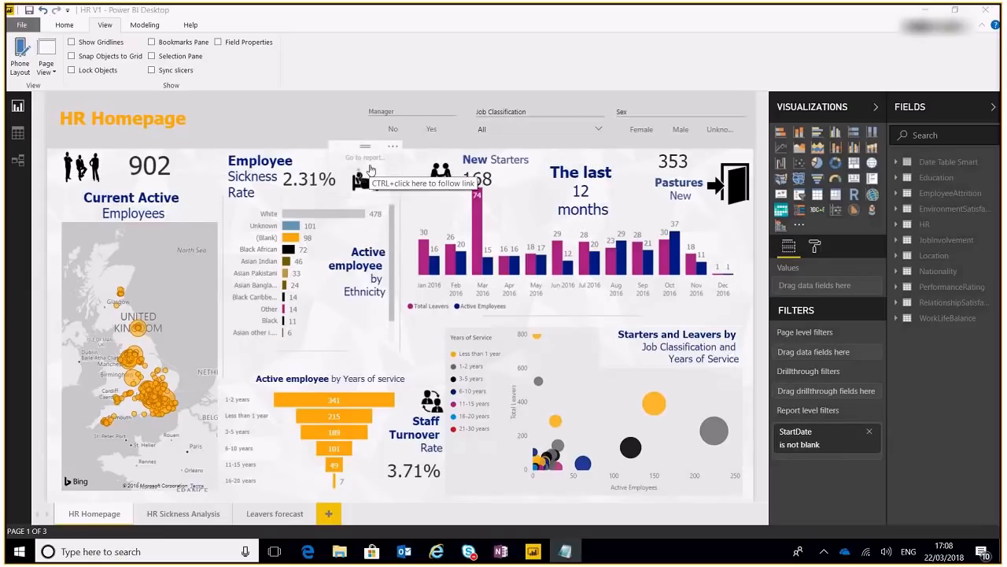
pyautogui.moveTo(270, 114)
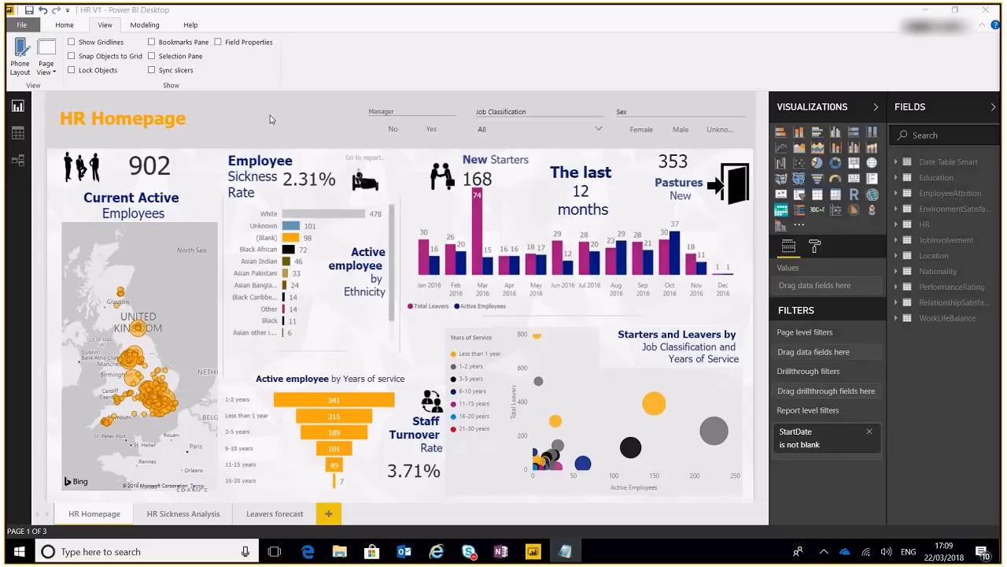
pyautogui.moveTo(288, 116)
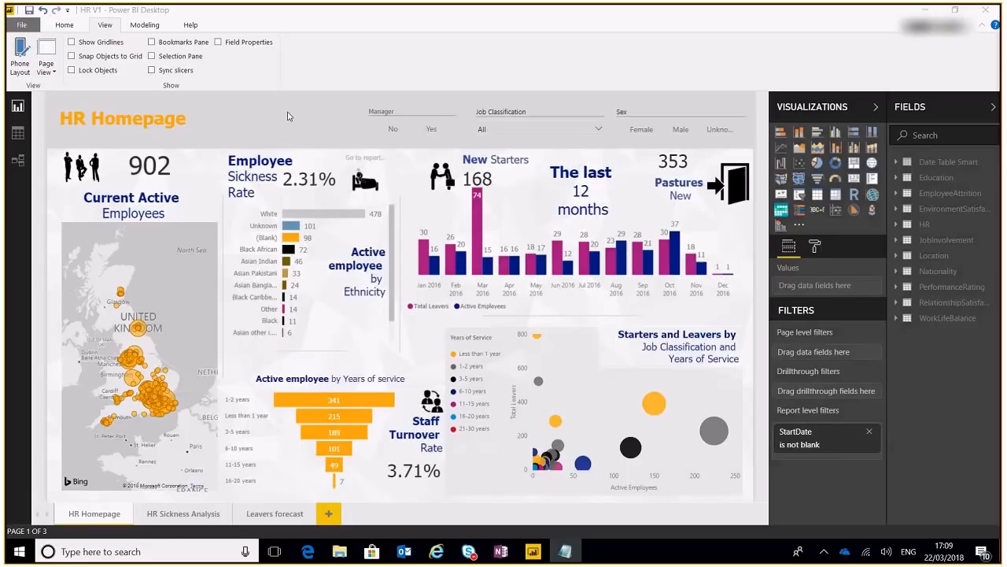
pyautogui.moveTo(378, 468)
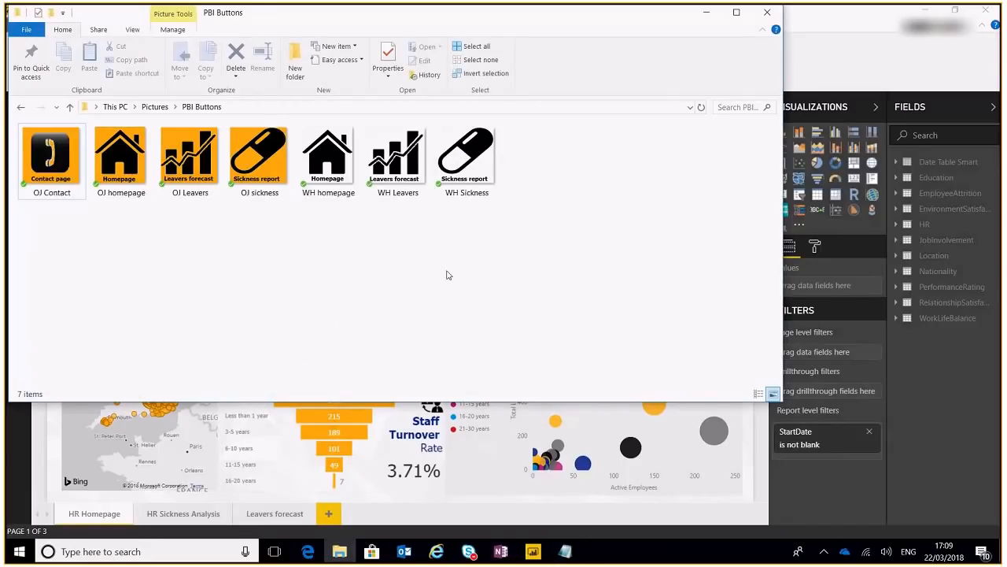
pyautogui.moveTo(587, 200)
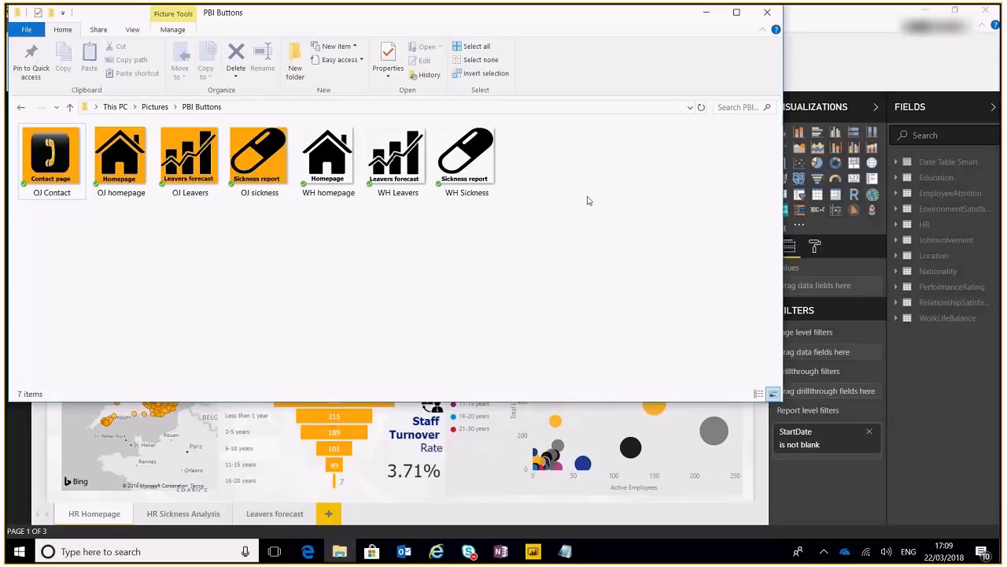
pyautogui.moveTo(579, 236)
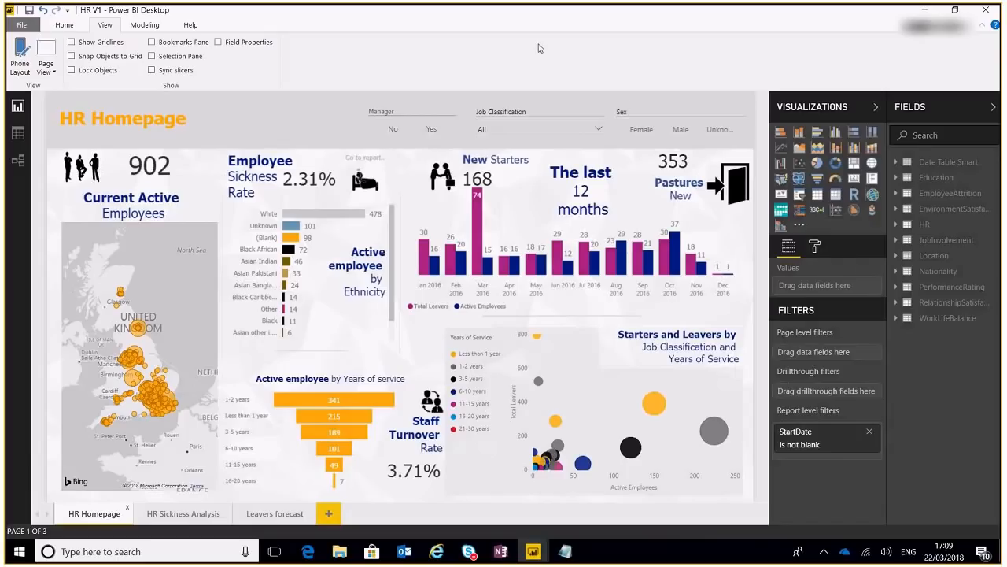
pyautogui.moveTo(327, 125)
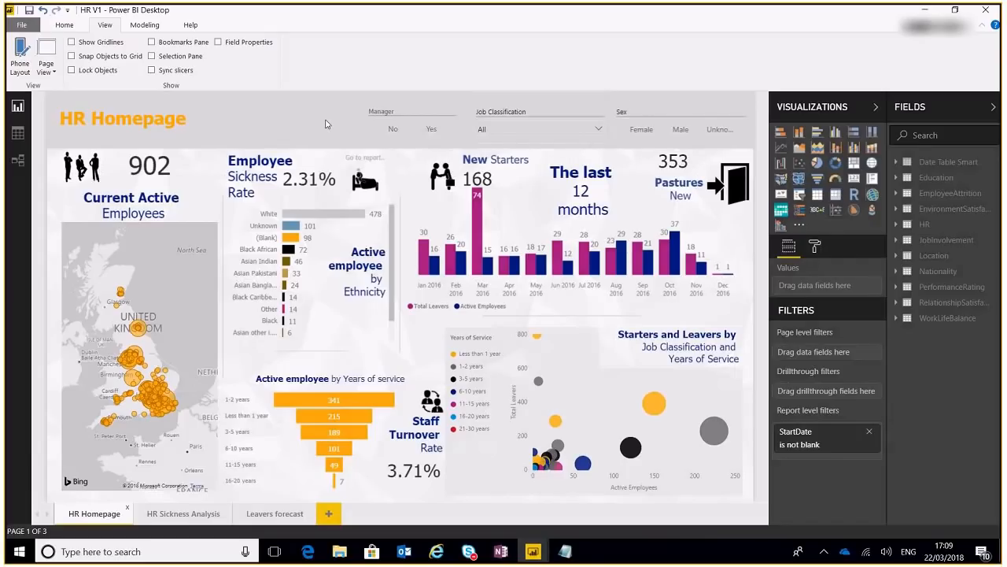
# Show the Bookmarks pane and add a bookmark of the homepage named Homepage.
pyautogui.click(152, 42)
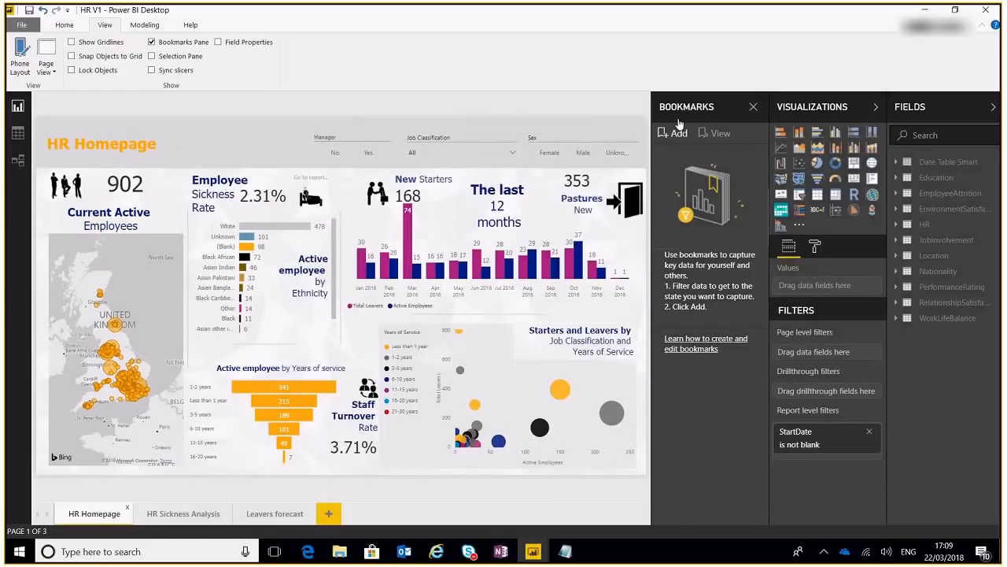
pyautogui.click(673, 132)
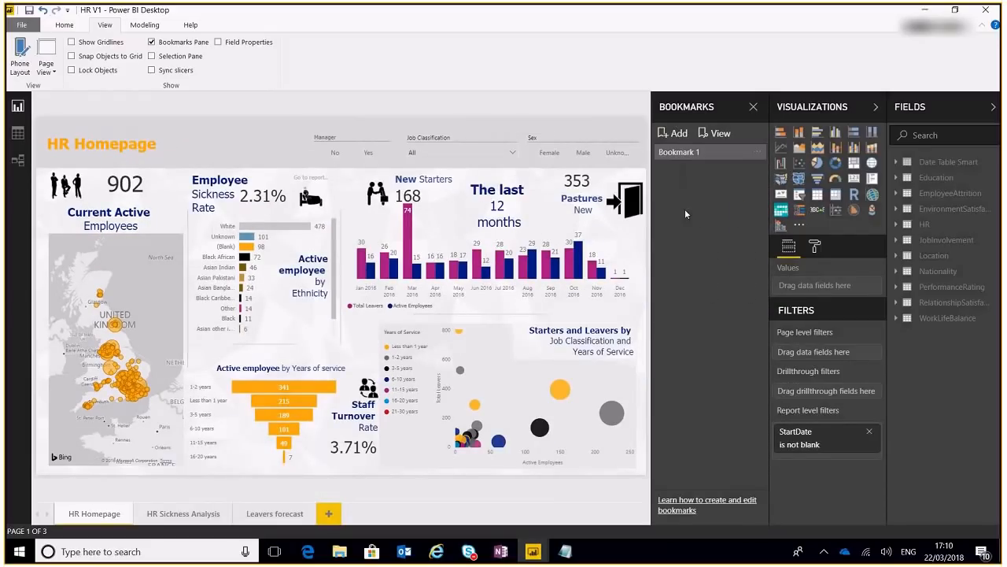
pyautogui.click(700, 152)
pyautogui.write('Homepage')
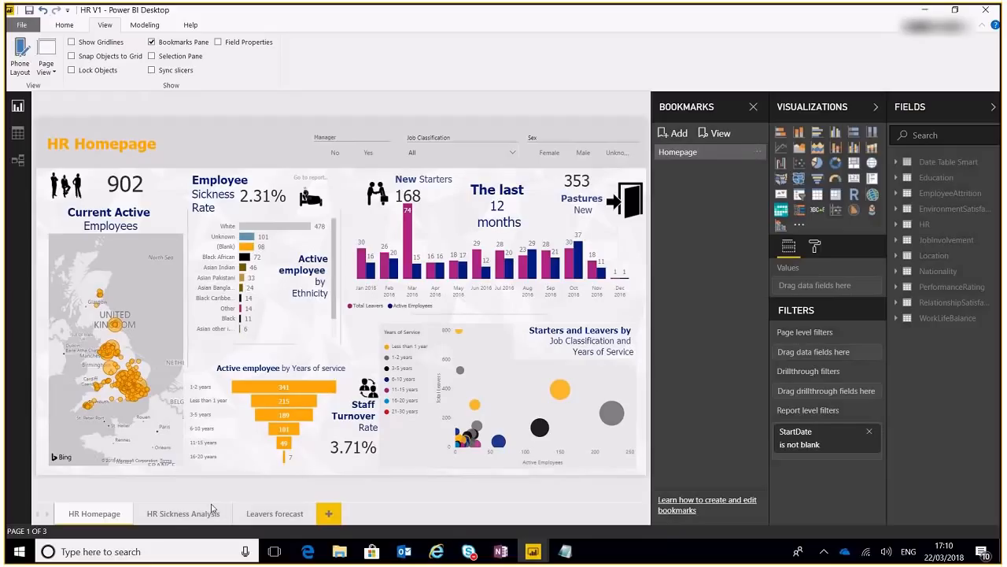
pyautogui.moveTo(195, 516)
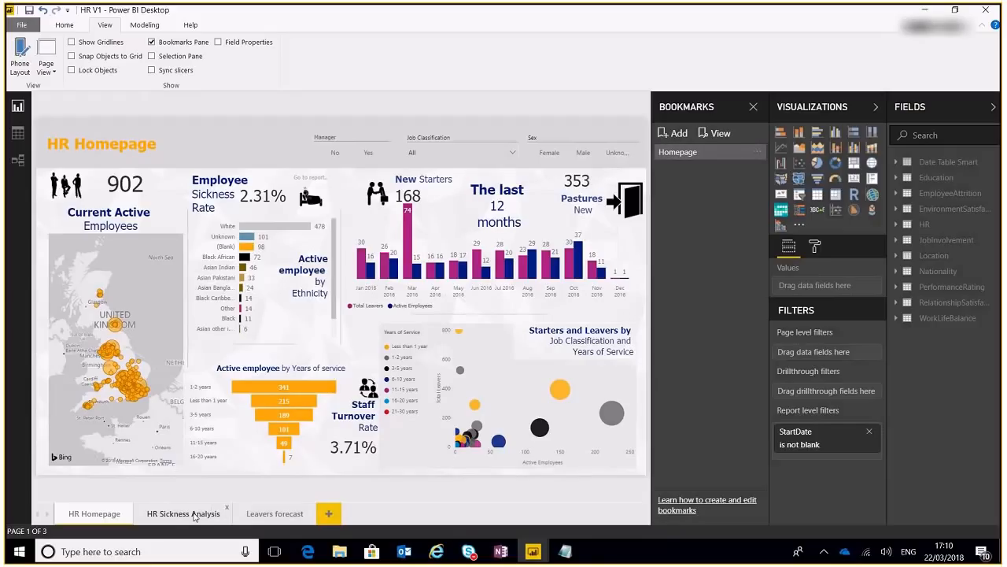
# Bookmark the HR Sickness Analysis page as SicknessAnalysis.
pyautogui.click(183, 514)
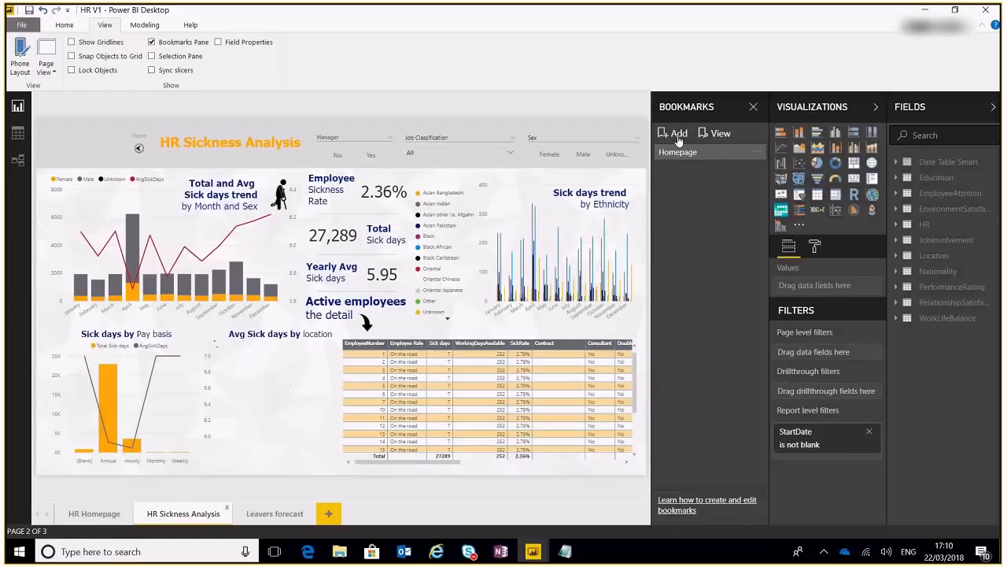
pyautogui.click(675, 132)
pyautogui.write('SicknessAnalys')
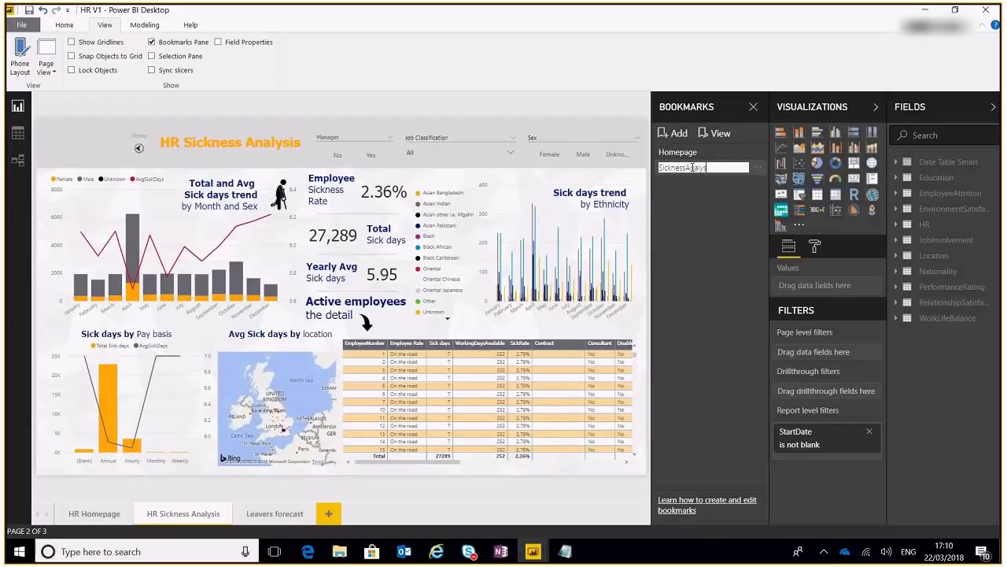
pyautogui.click(715, 243)
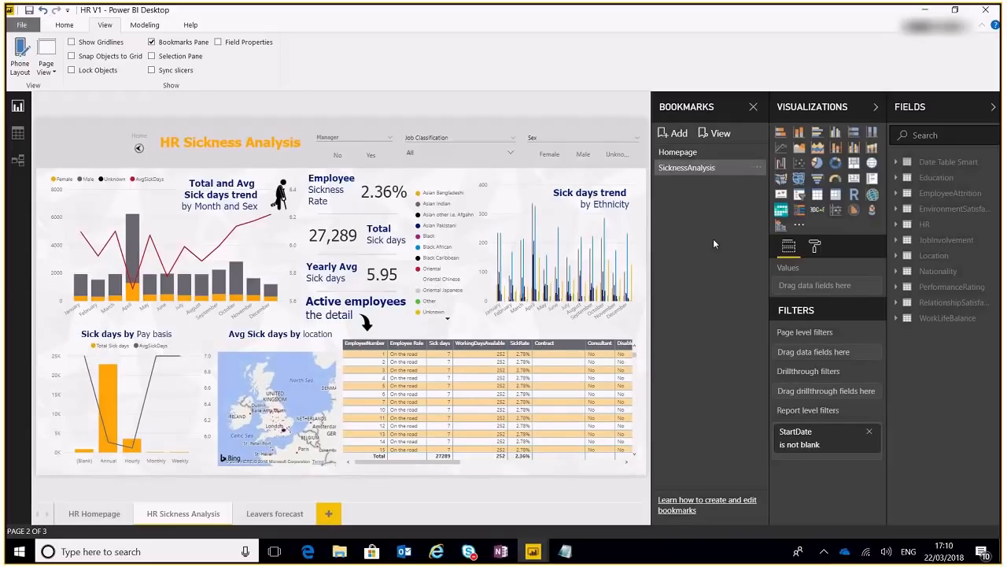
pyautogui.moveTo(277, 503)
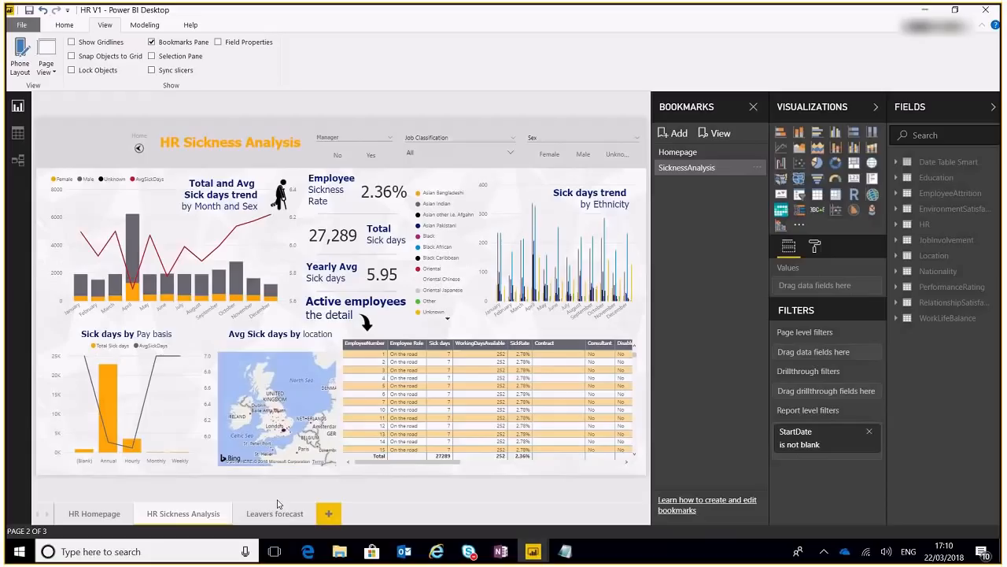
# Bookmark the Leavers forecast page as Leavers, test a bookmark, and close the pane.
pyautogui.click(275, 513)
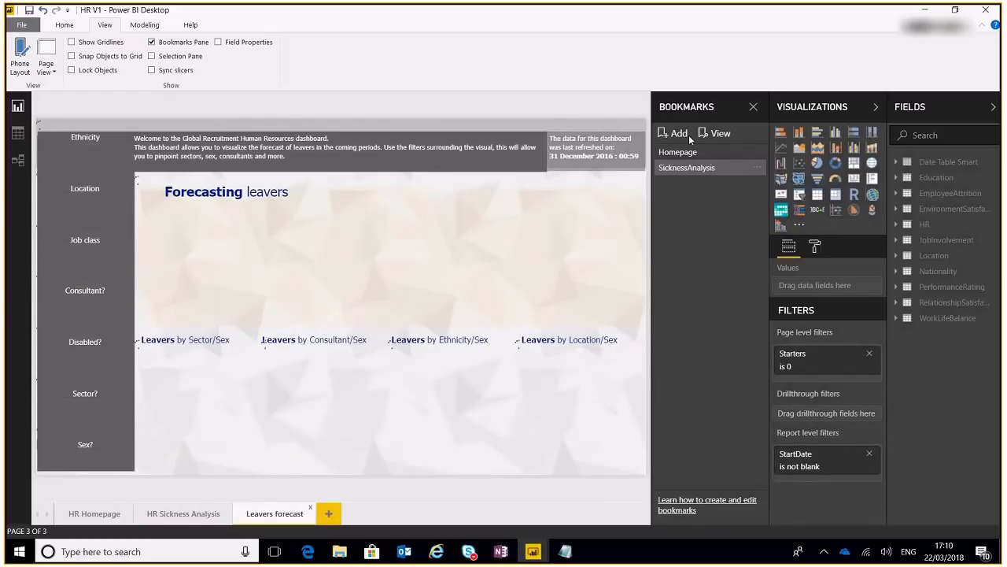
pyautogui.click(674, 132)
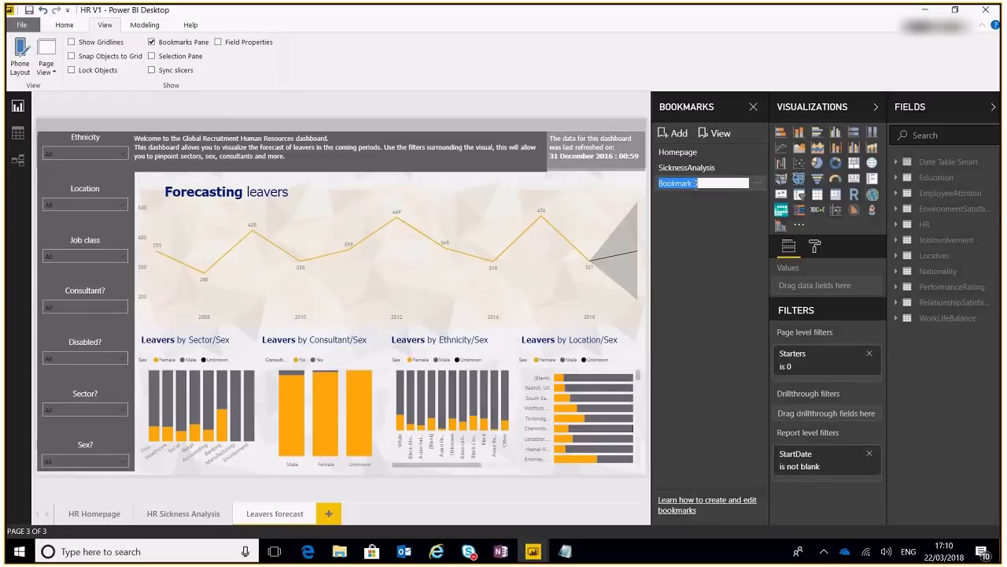
pyautogui.write('Leavers')
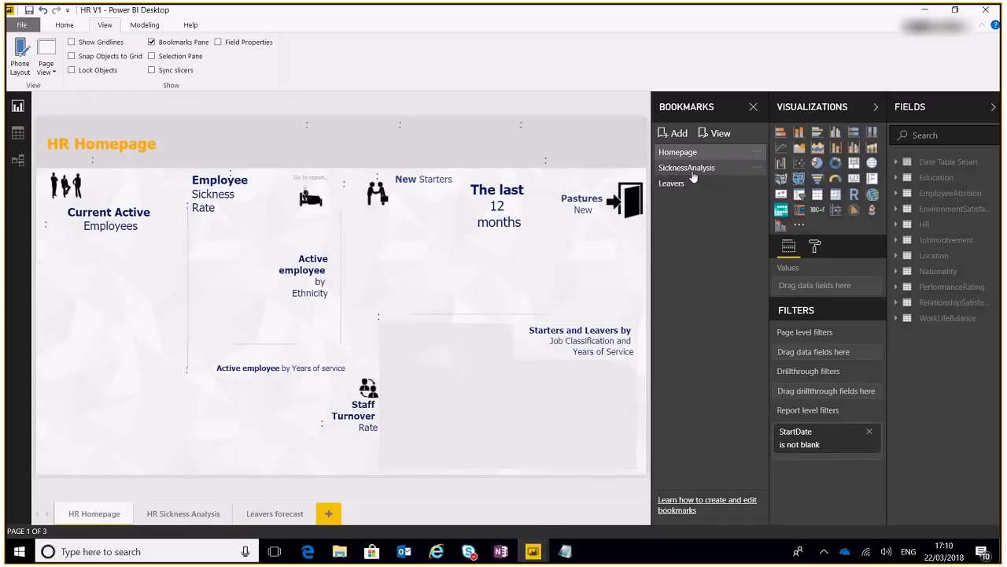
pyautogui.moveTo(697, 193)
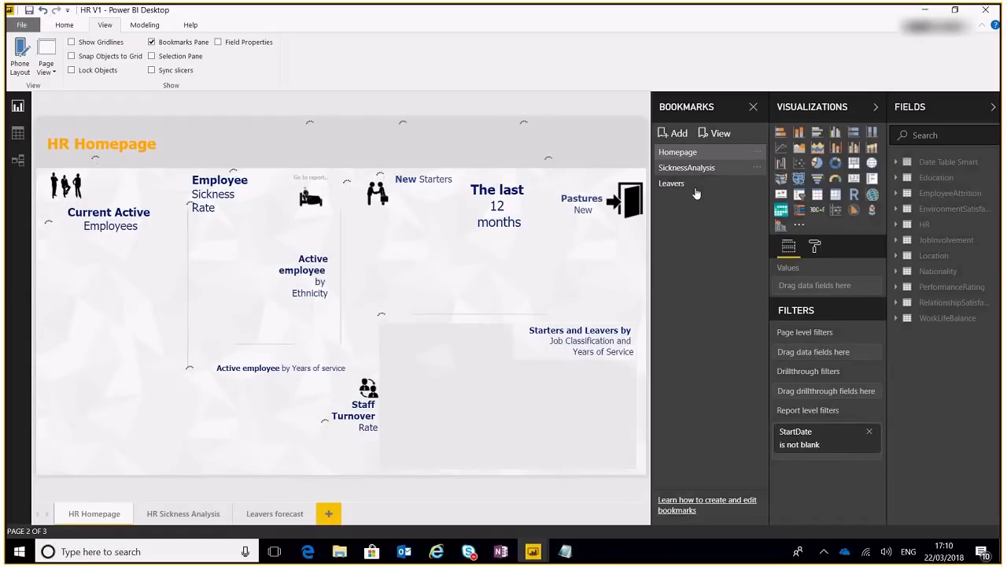
pyautogui.click(687, 167)
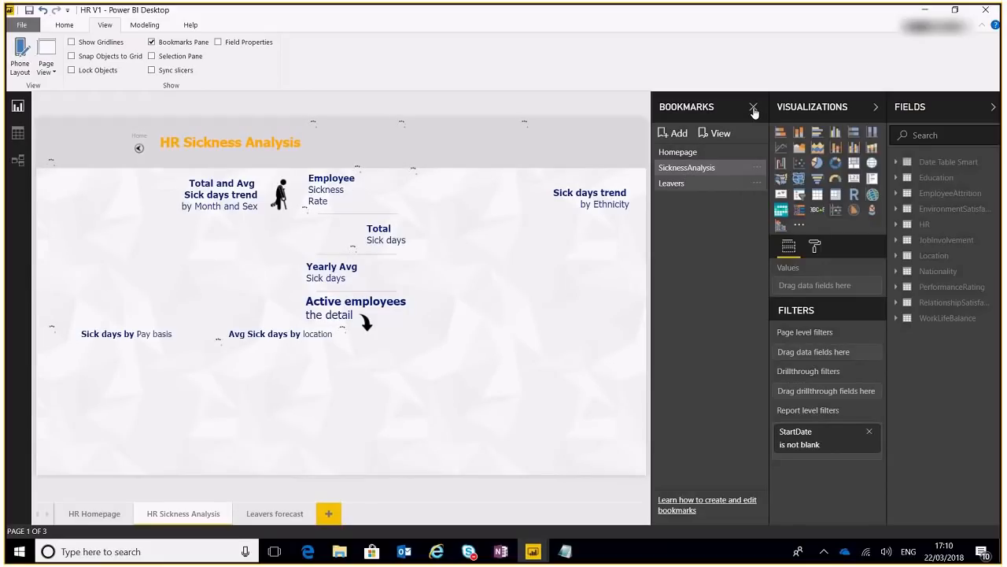
pyautogui.click(678, 151)
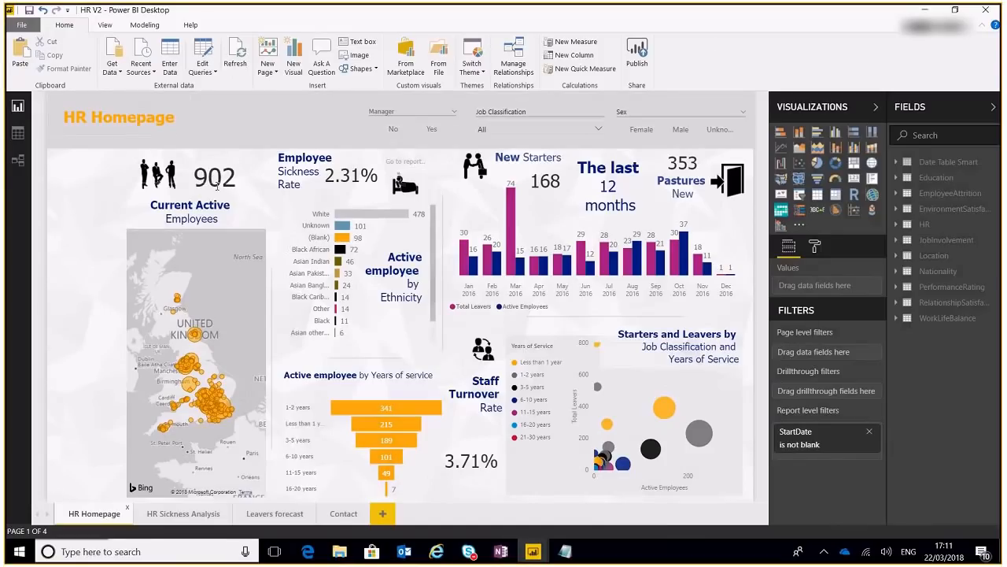
pyautogui.moveTo(580, 182)
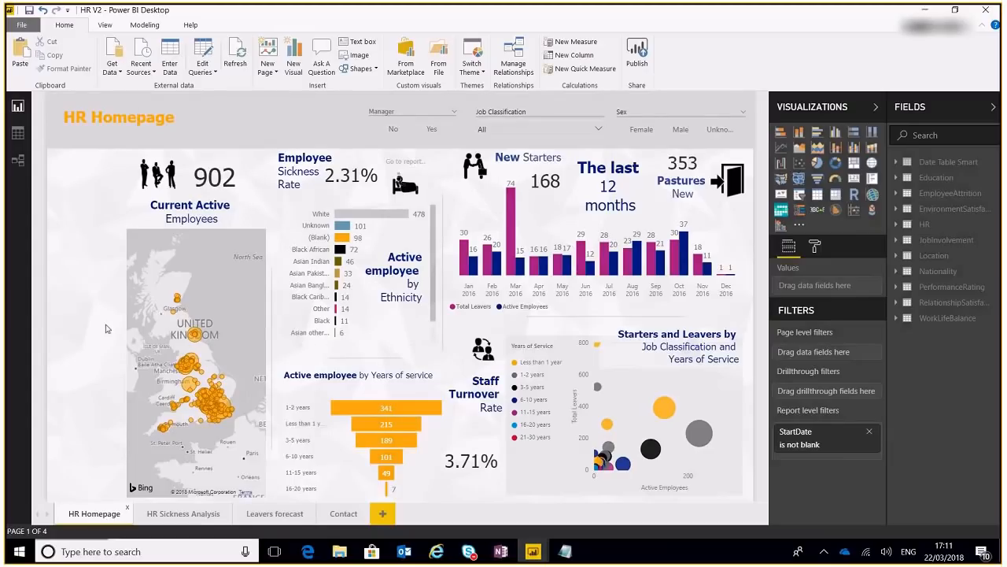
pyautogui.moveTo(97, 280)
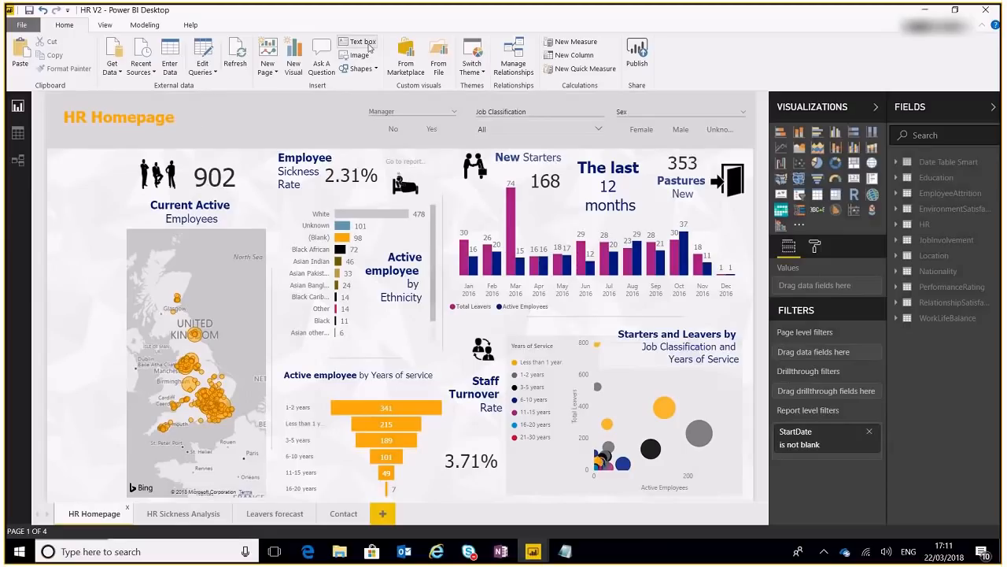
pyautogui.moveTo(198, 328)
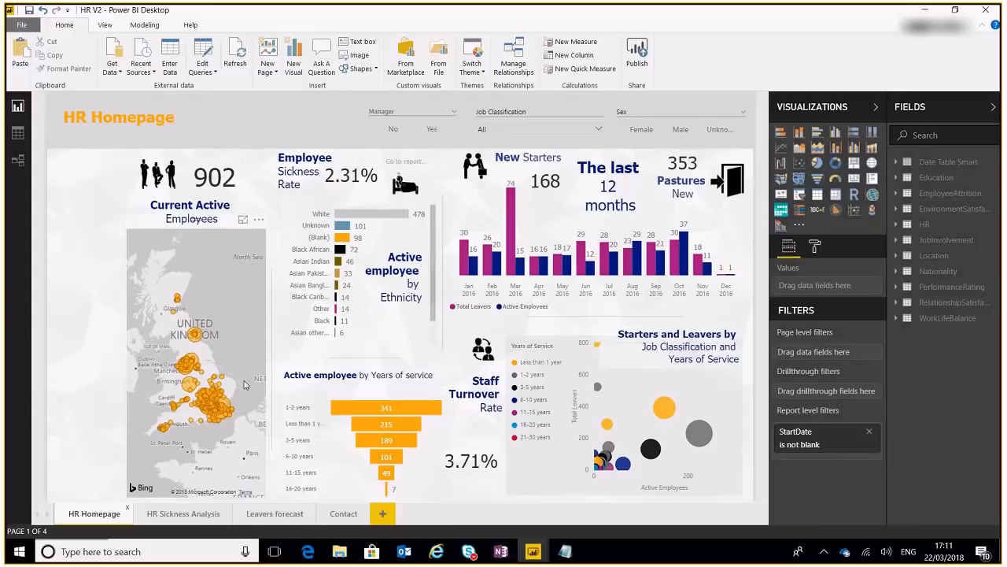
pyautogui.moveTo(115, 251)
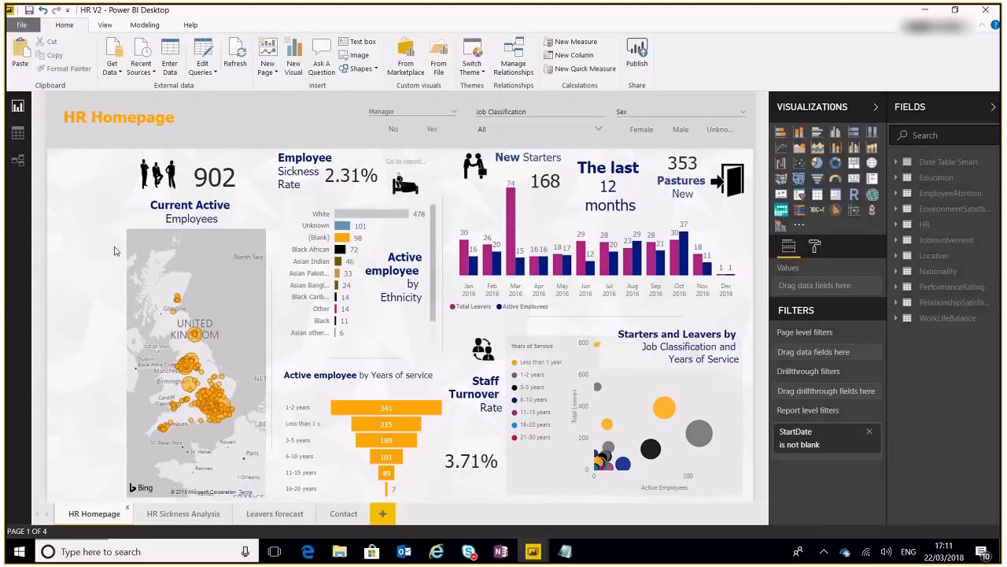
pyautogui.moveTo(307, 78)
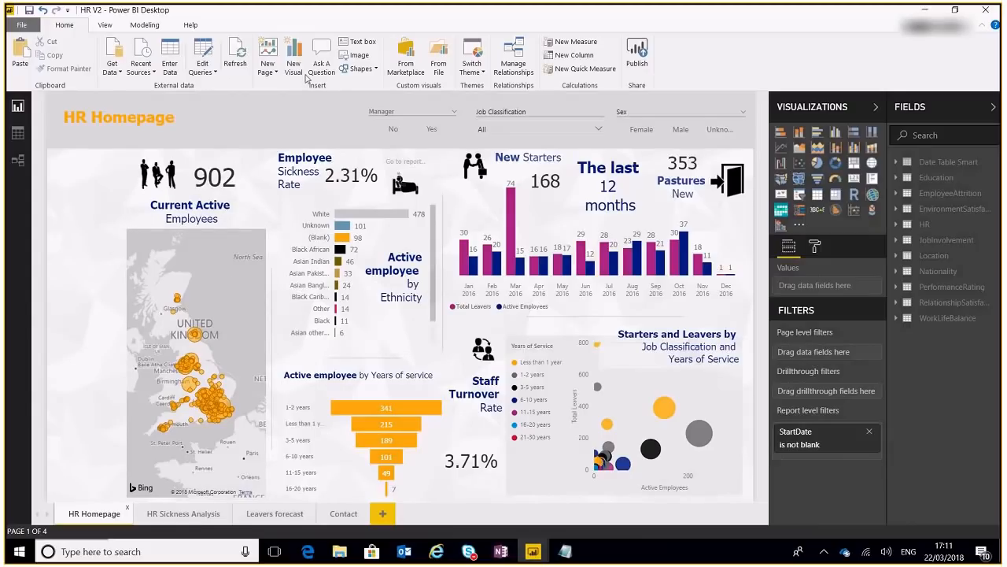
# Insert a rectangle along the HR Homepage's left edge, 137 wide by 614 high.
pyautogui.click(360, 69)
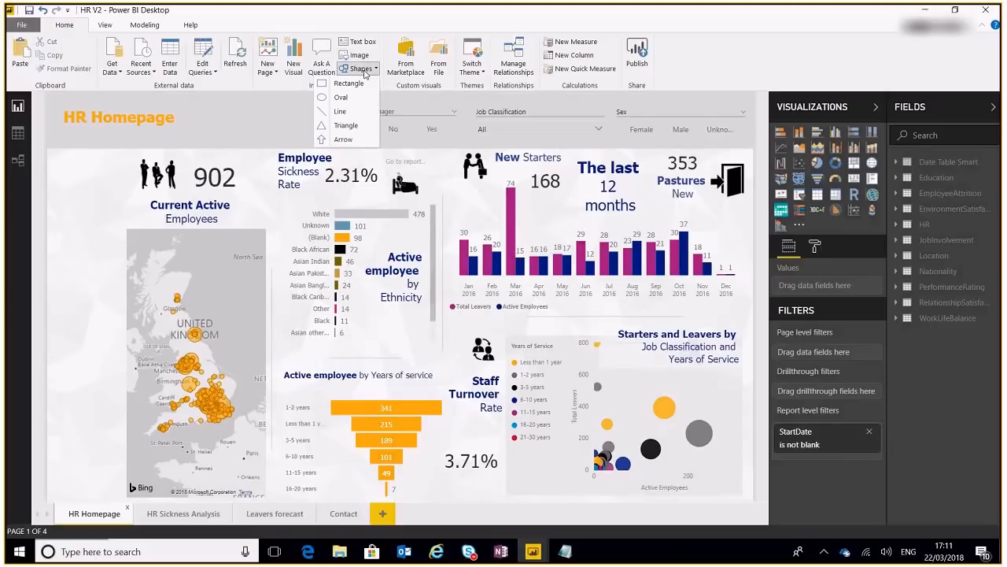
pyautogui.click(252, 174)
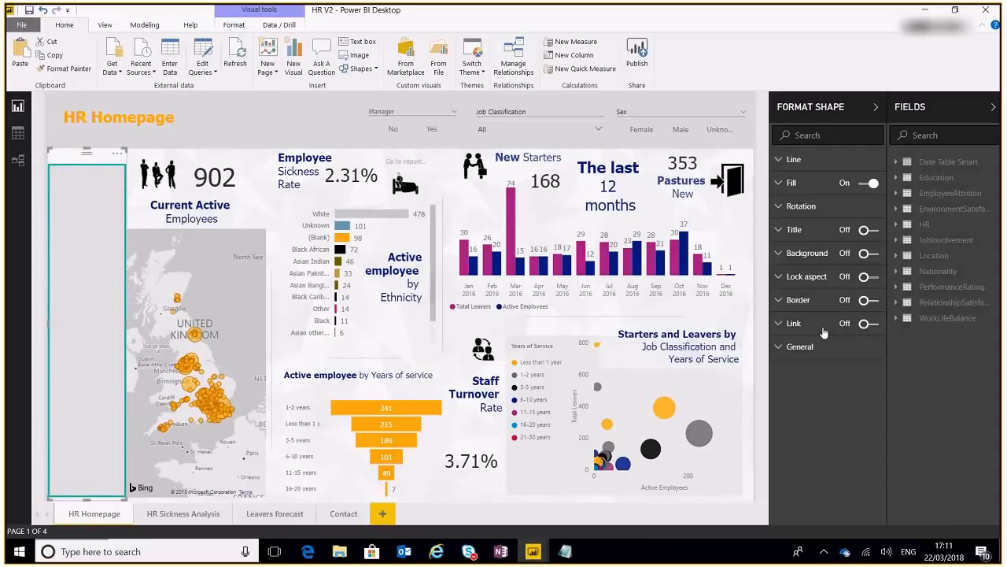
pyautogui.click(800, 347)
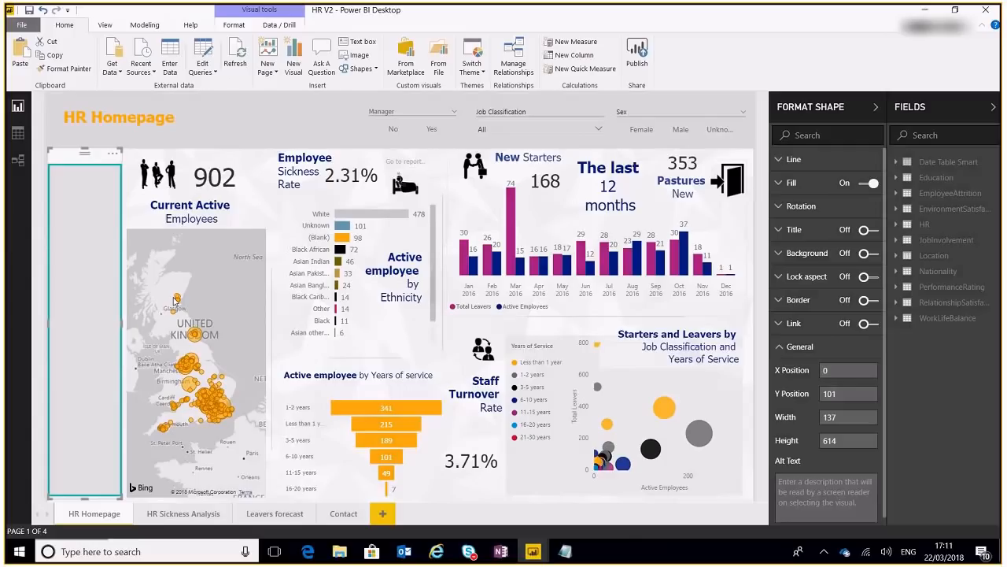
pyautogui.moveTo(821, 313)
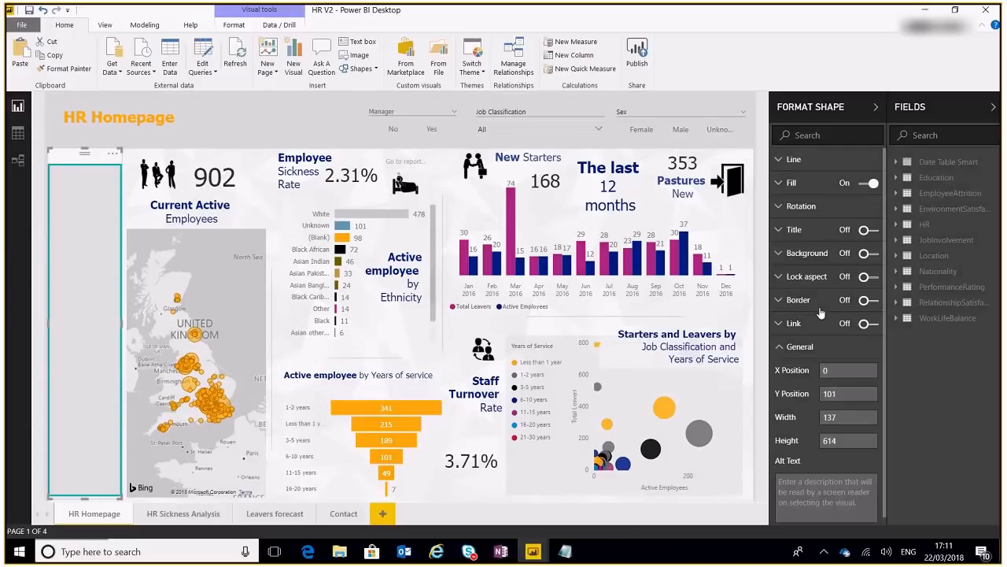
# Title the rectangle 'REPORT NAVIGATION' in white on black, centred, at text size 10.
pyautogui.click(869, 229)
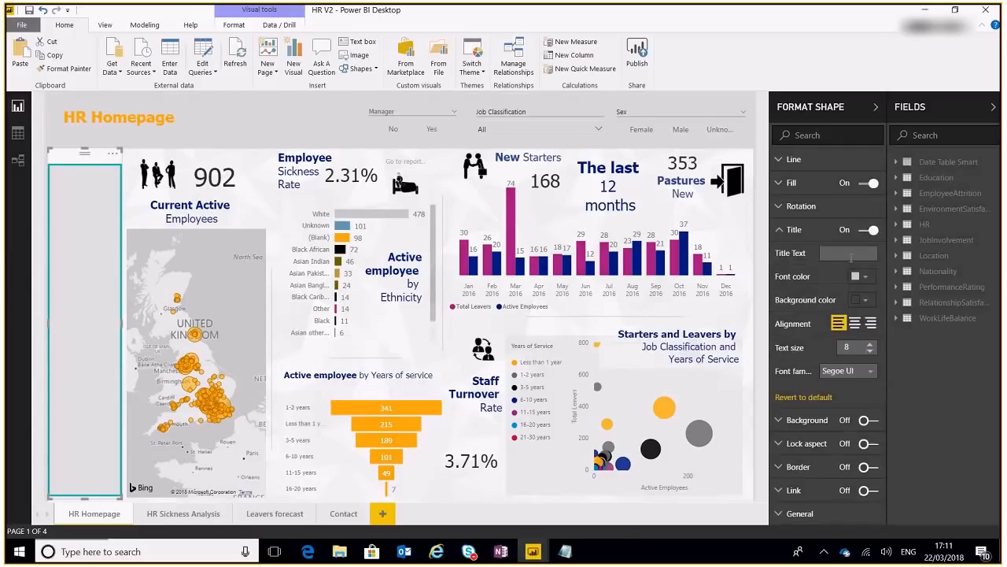
pyautogui.write('REPORT')
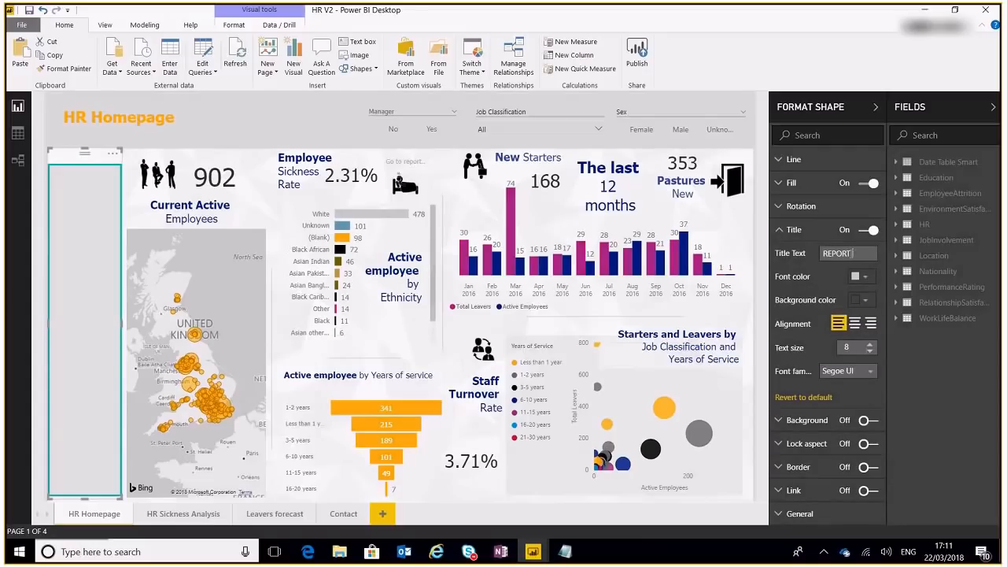
pyautogui.click(861, 299)
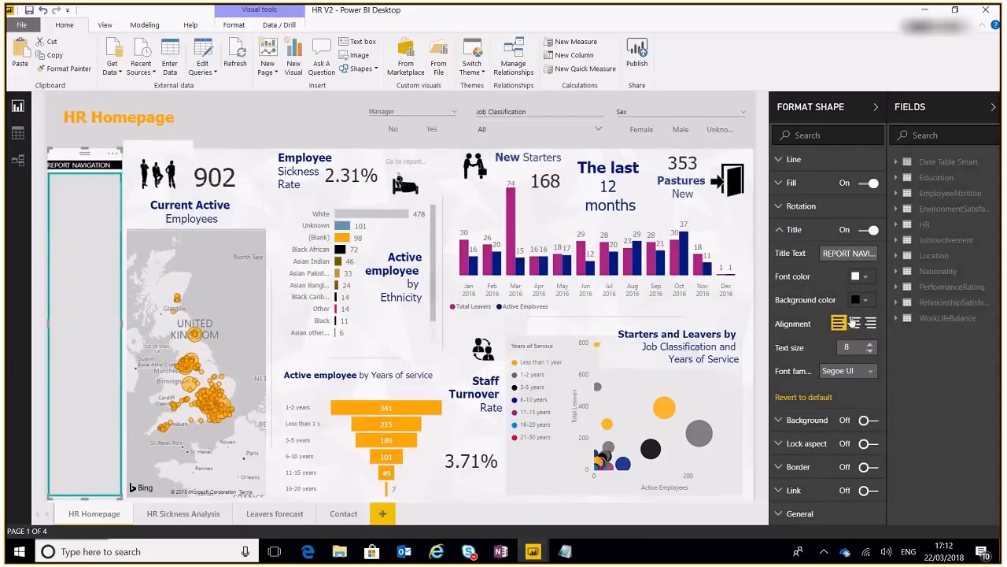
pyautogui.click(854, 323)
pyautogui.write('12')
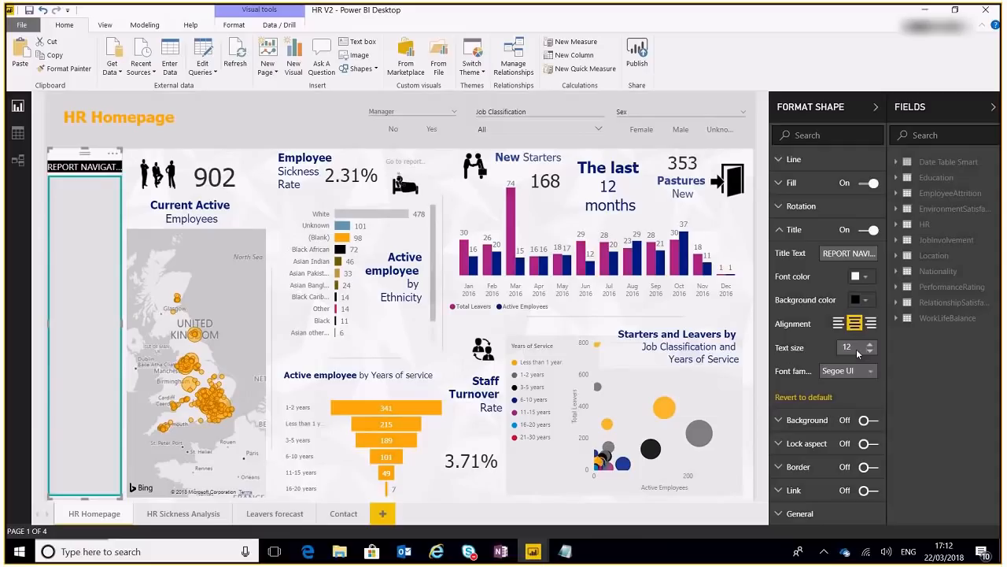
pyautogui.moveTo(762, 323)
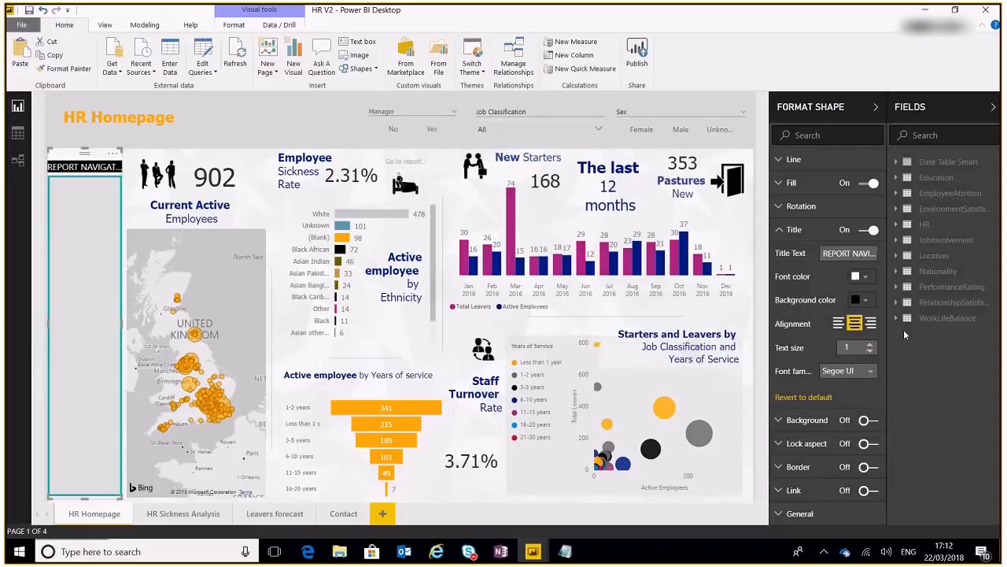
pyautogui.write('10')
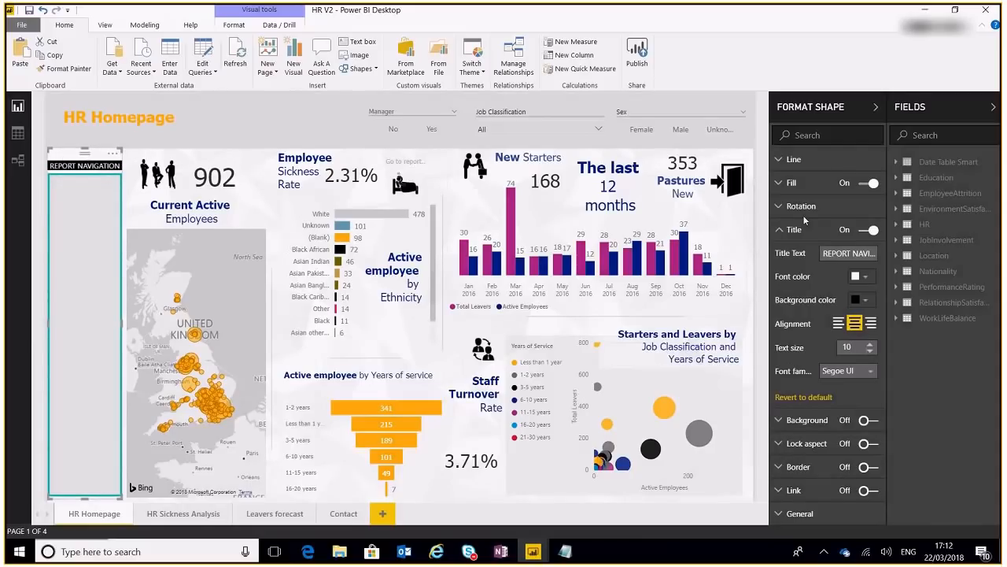
pyautogui.moveTo(815, 163)
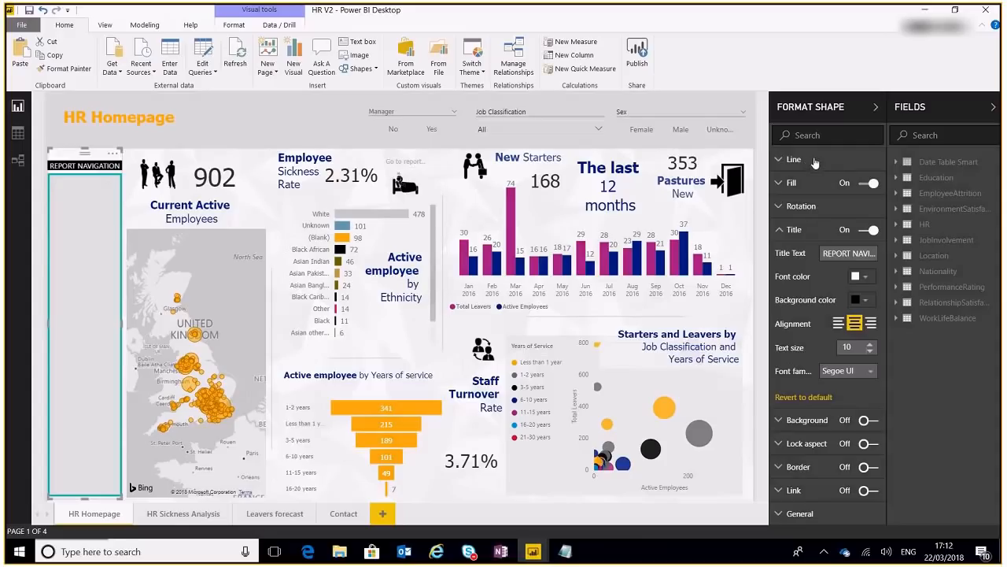
pyautogui.moveTo(816, 167)
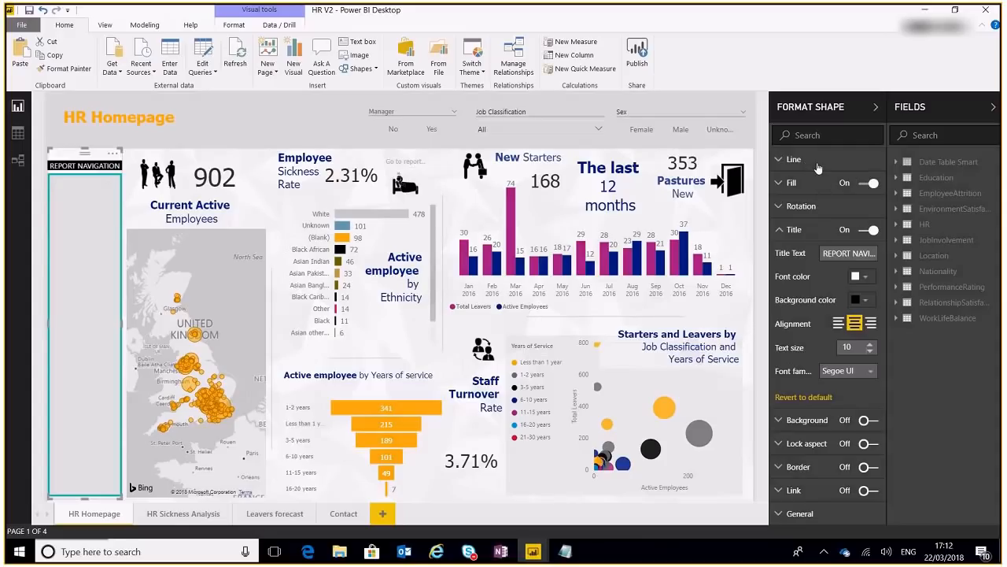
# Set the navigation rectangle's line colour to white, then deselect it.
pyautogui.click(794, 159)
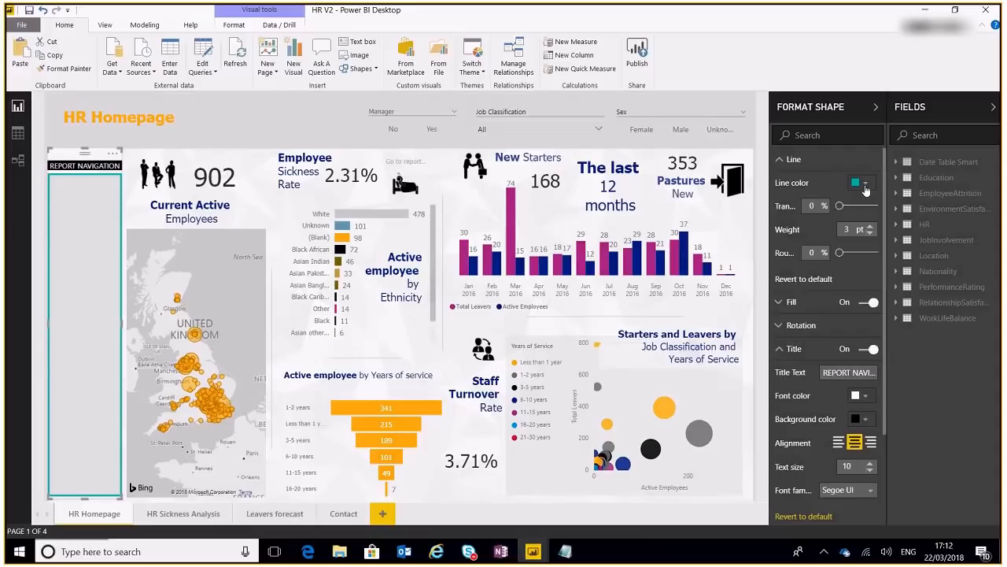
pyautogui.click(856, 182)
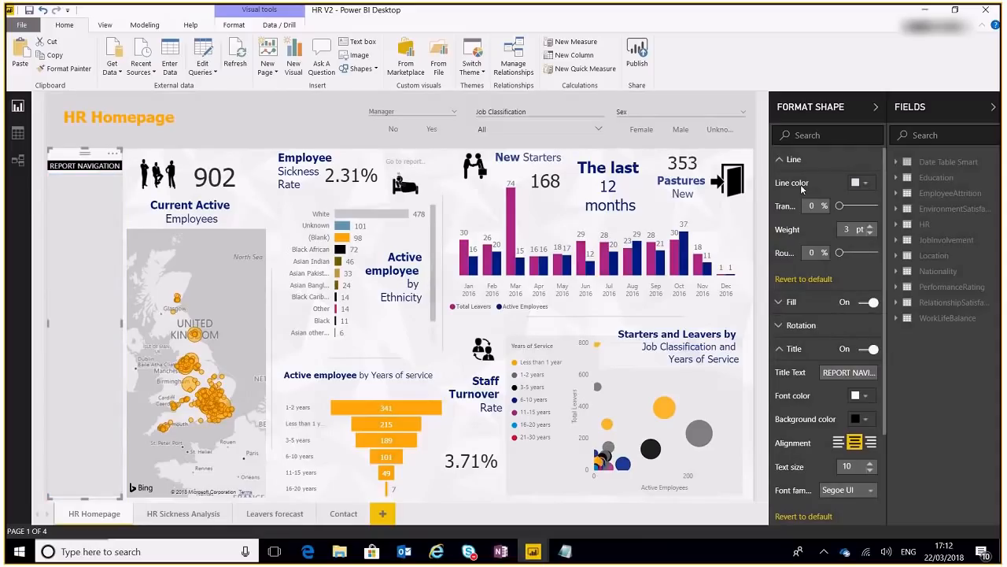
pyautogui.click(792, 159)
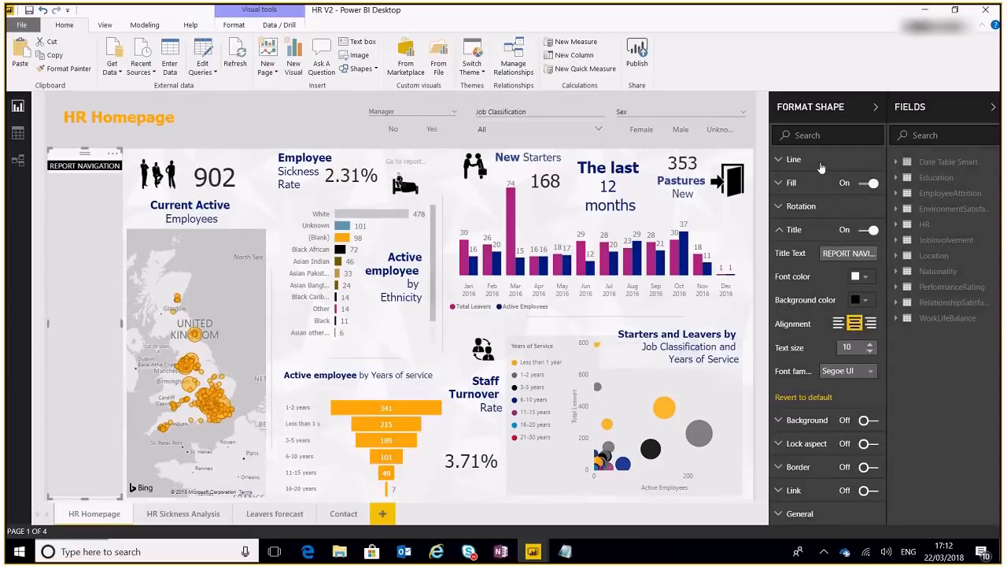
pyautogui.click(860, 181)
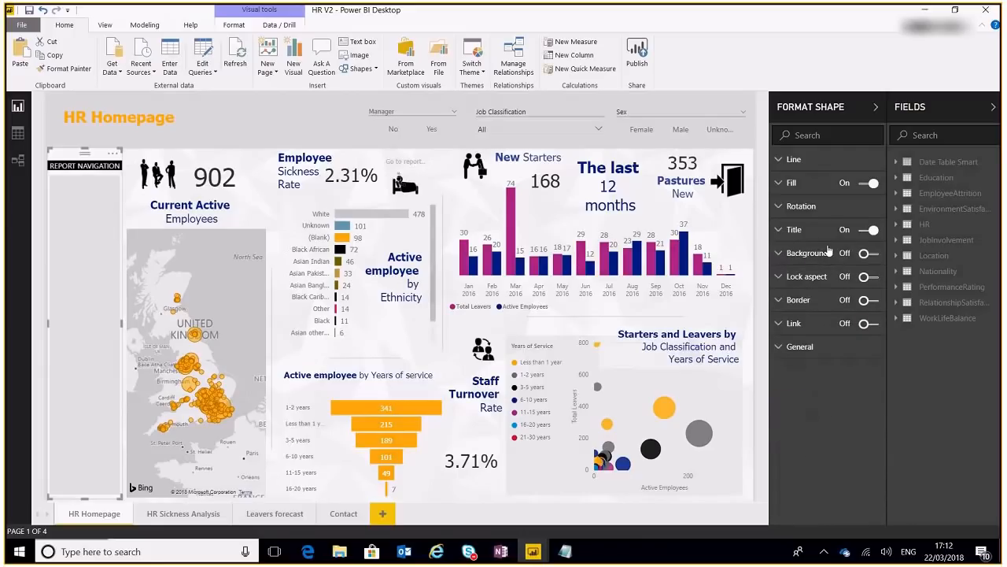
pyautogui.moveTo(834, 209)
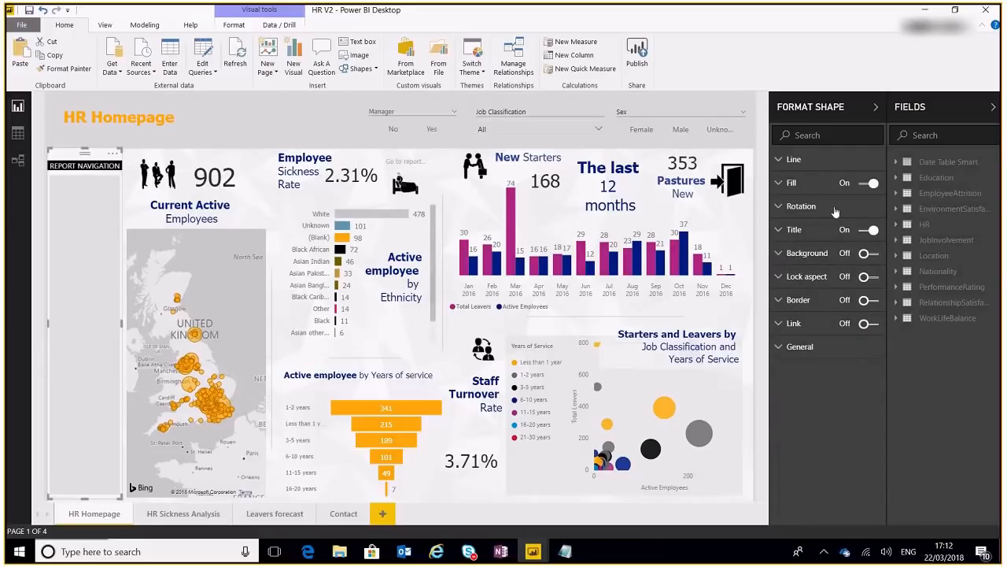
pyautogui.click(792, 182)
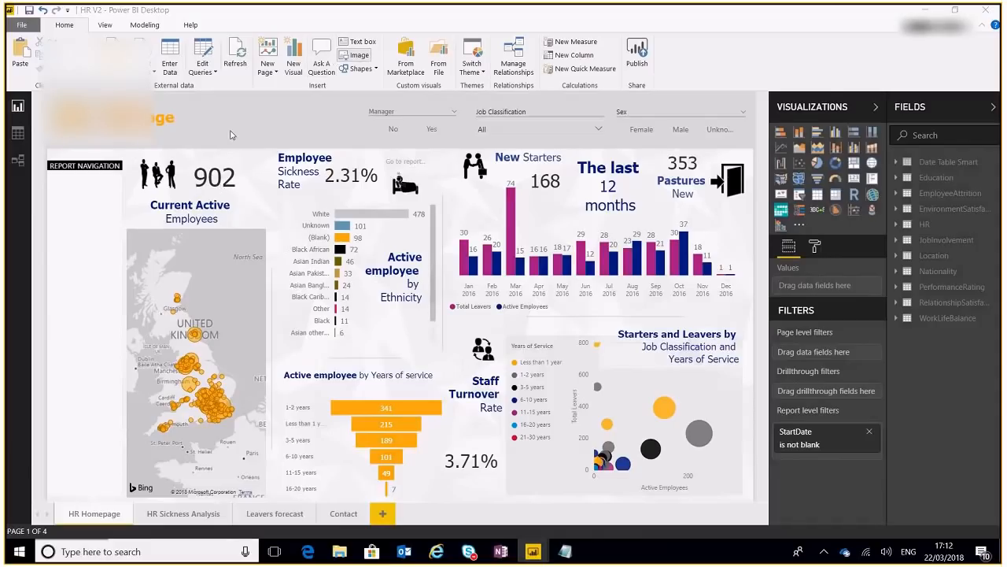
# Insert the black-and-white Homepage button image into the panel, sized at 136.
pyautogui.click(355, 55)
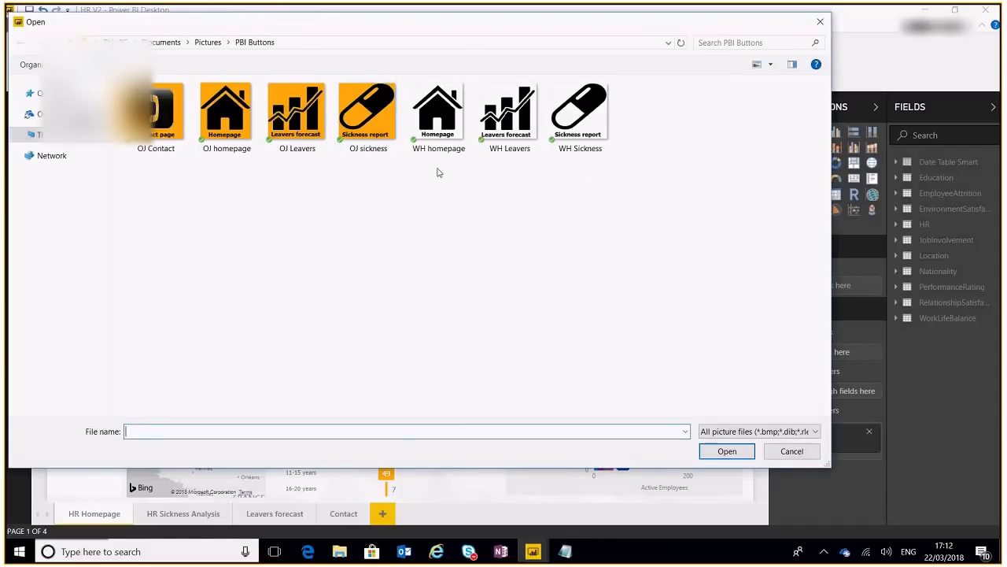
pyautogui.click(439, 110)
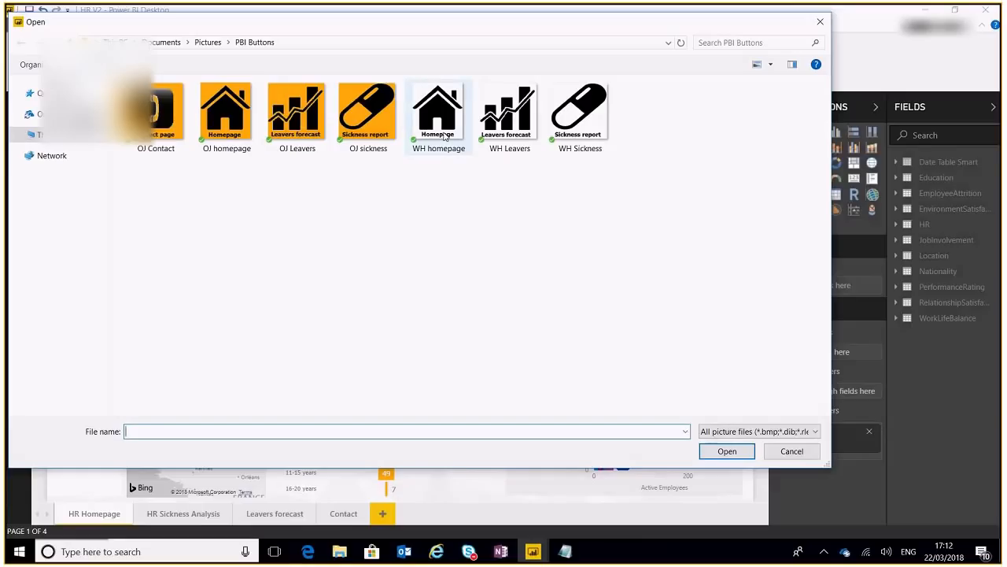
pyautogui.moveTo(438, 118)
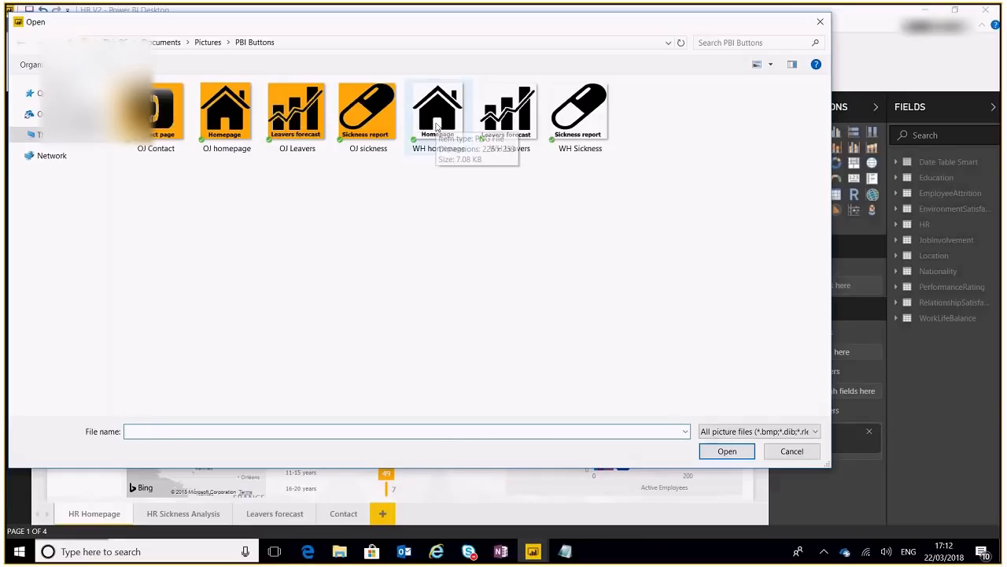
pyautogui.click(792, 451)
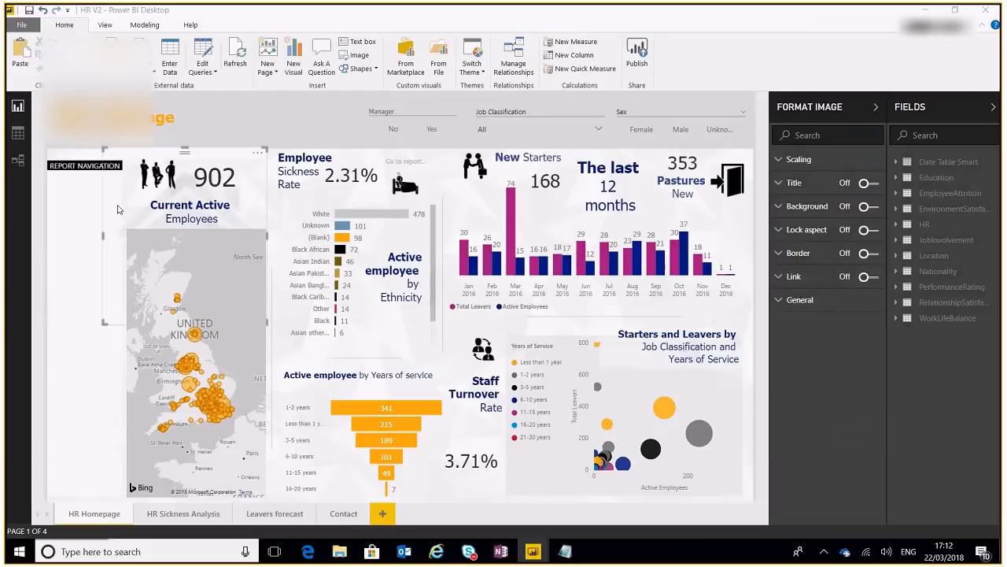
pyautogui.click(189, 197)
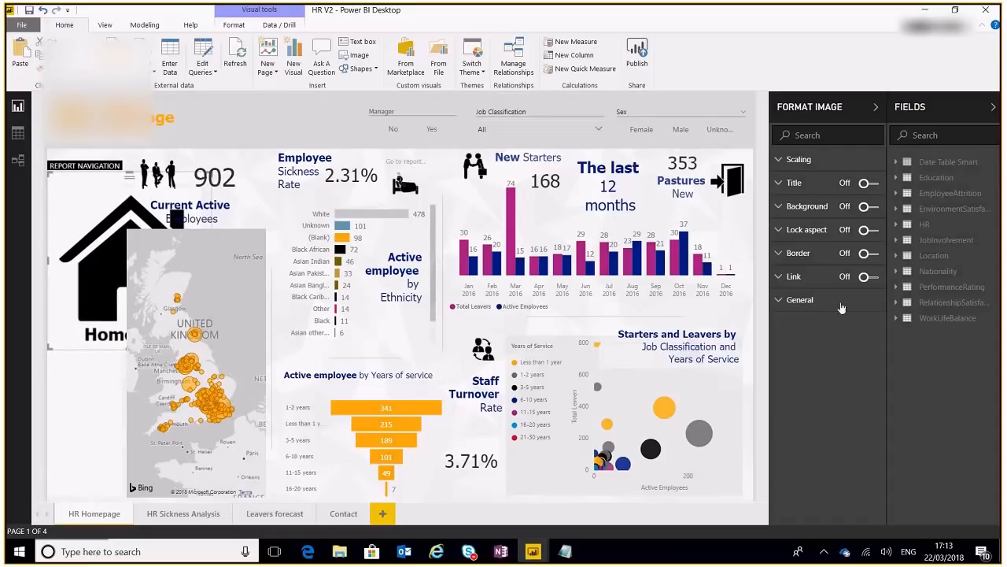
pyautogui.click(799, 299)
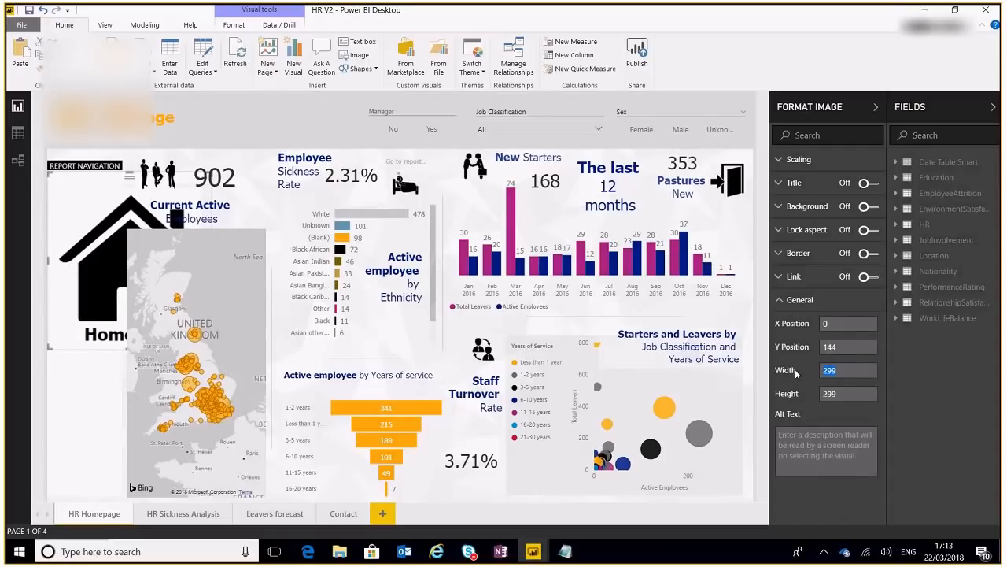
pyautogui.write('136')
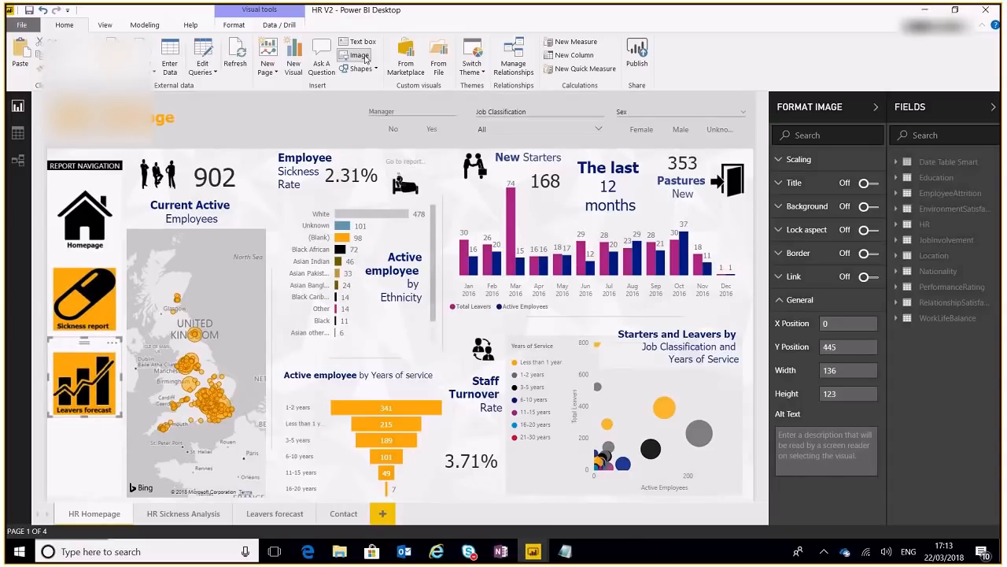
# Insert the orange Contact button image, sized at 136.
pyautogui.click(359, 56)
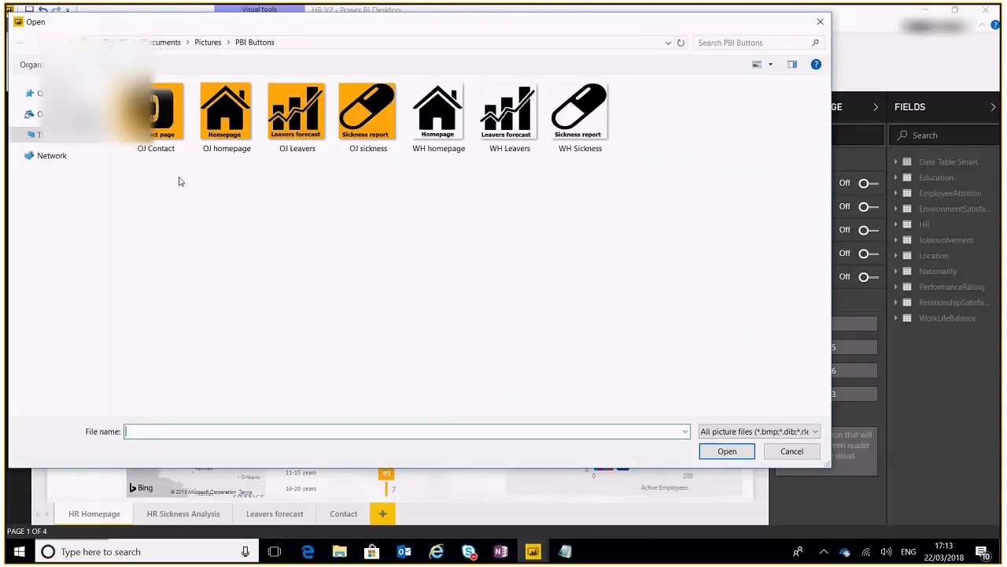
pyautogui.click(791, 451)
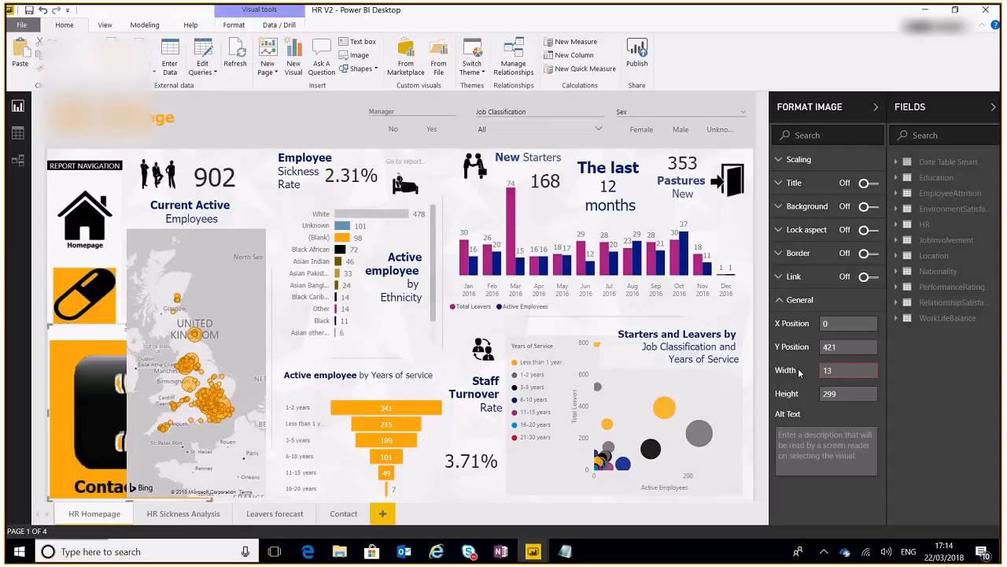
pyautogui.write('136')
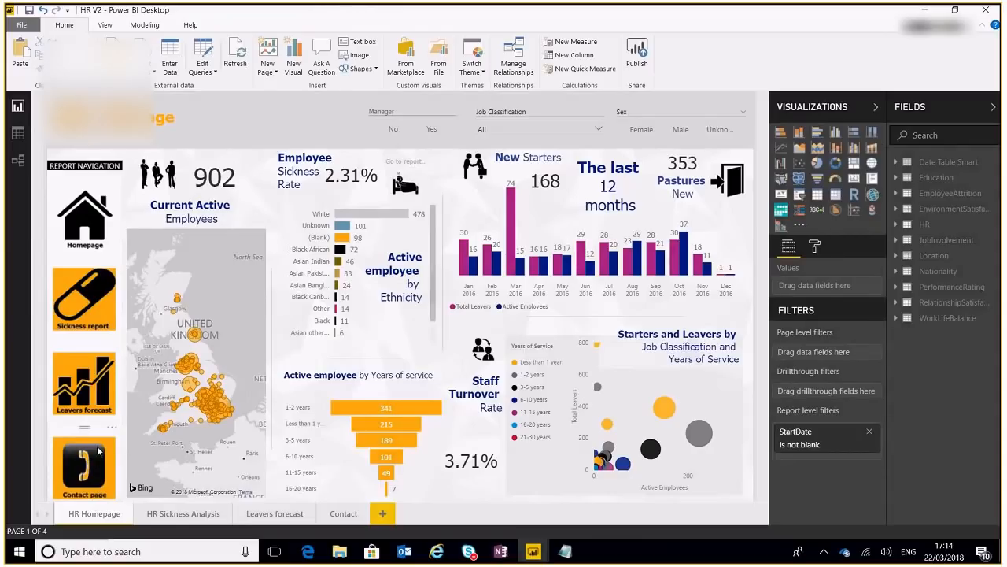
# Give the Homepage navigation image a solid white background.
pyautogui.click(84, 459)
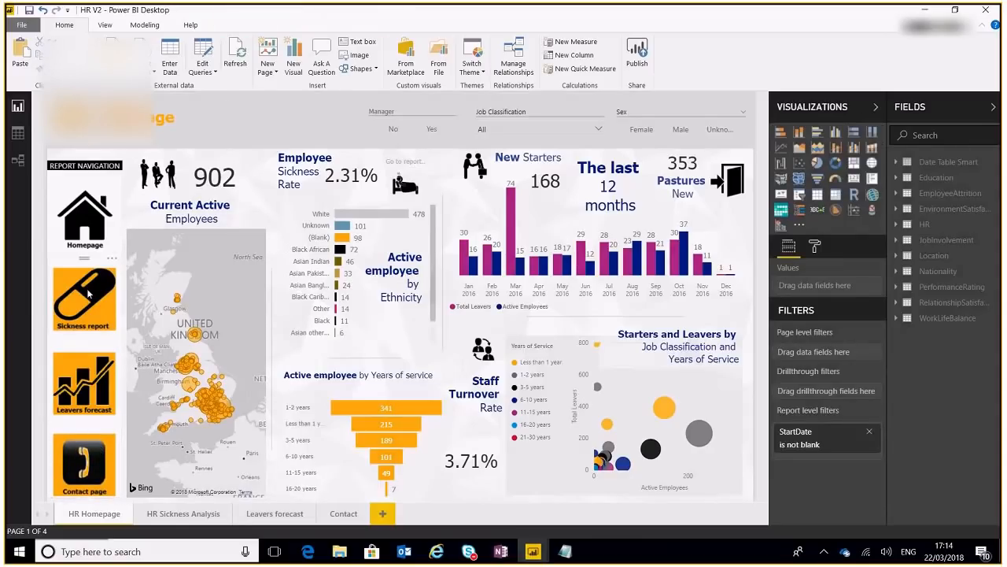
pyautogui.click(84, 293)
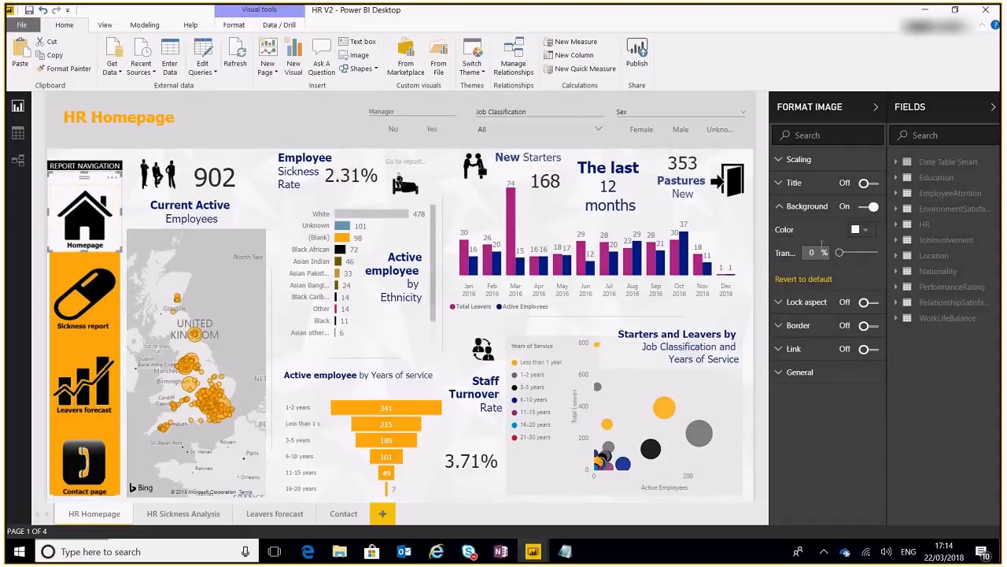
pyautogui.click(203, 104)
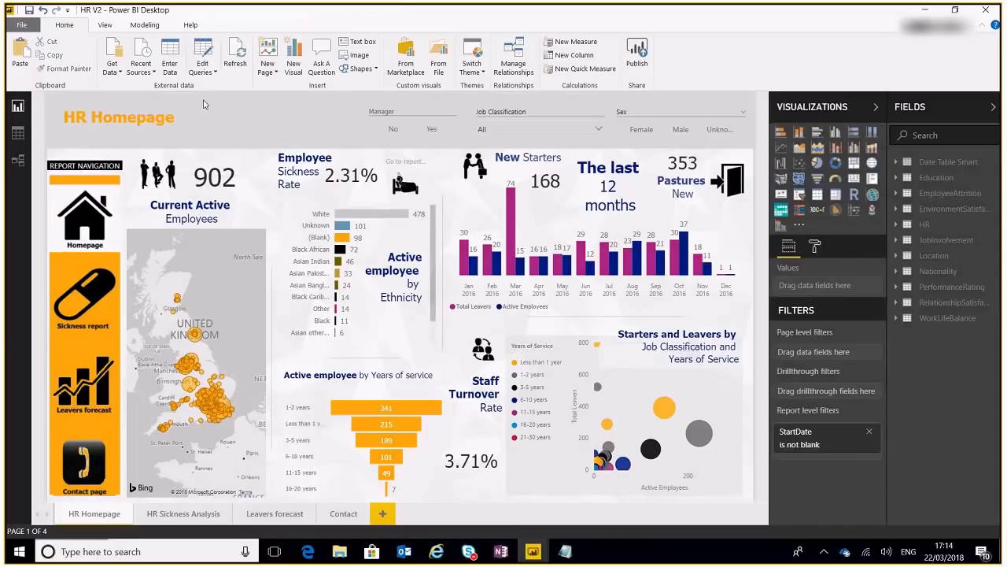
pyautogui.moveTo(107, 177)
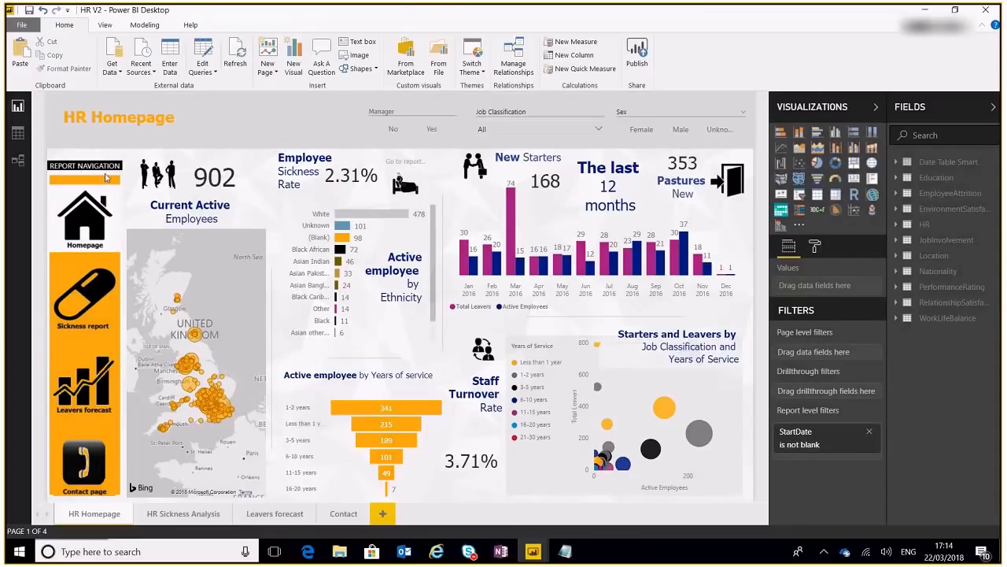
pyautogui.moveTo(266, 116)
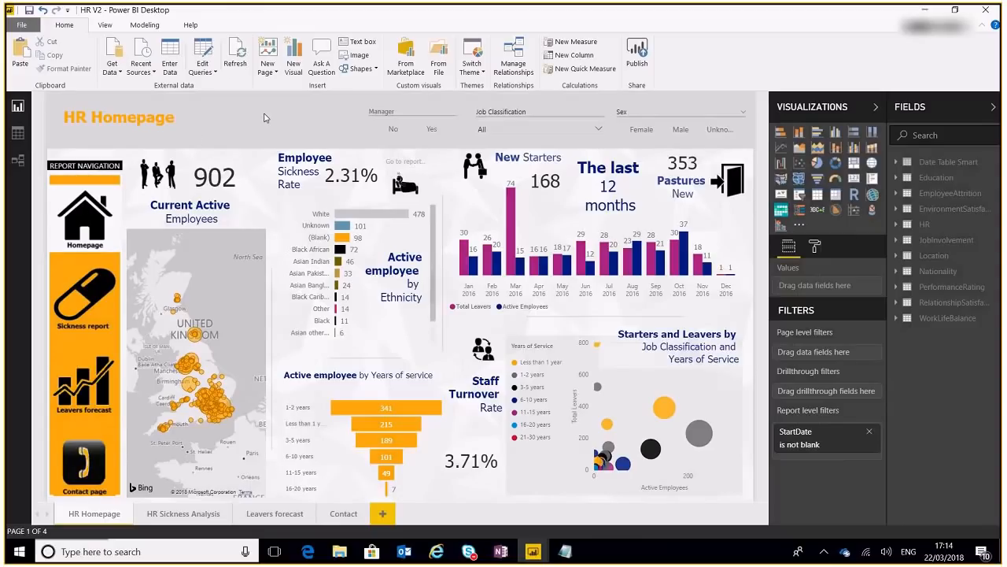
pyautogui.moveTo(240, 112)
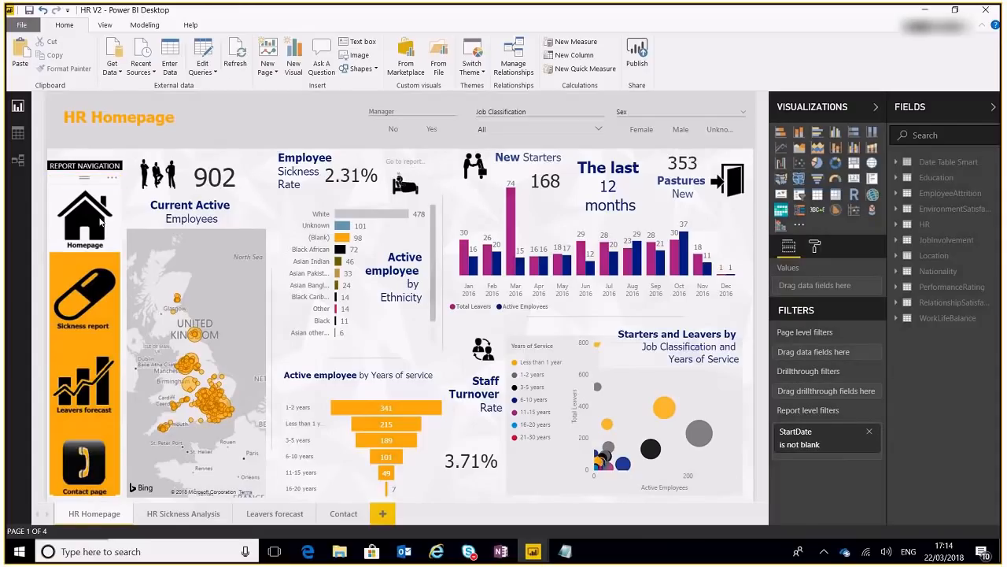
# Link the Homepage image to the Homepage bookmark and Leavers forecast image to Leavers.
pyautogui.click(84, 211)
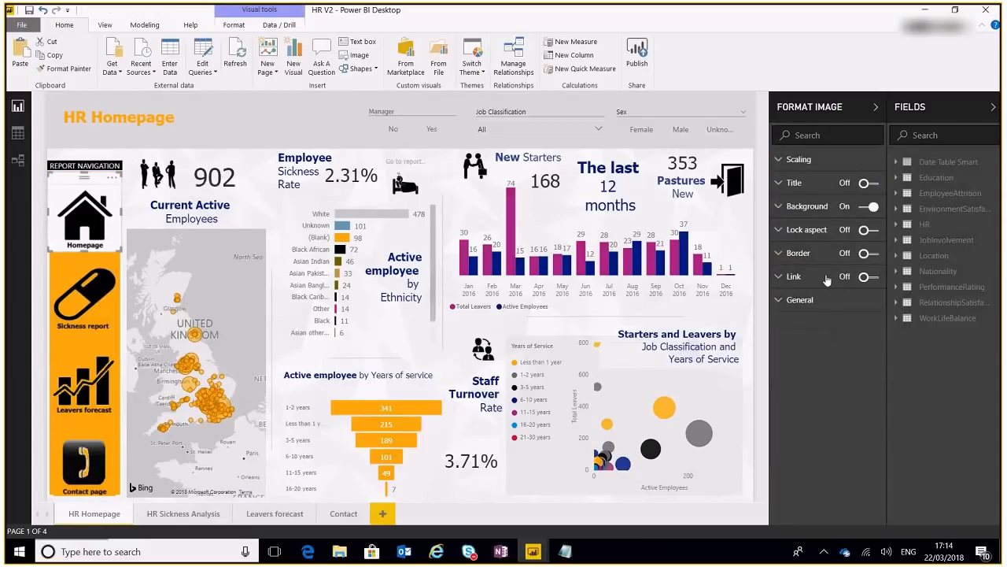
pyautogui.click(868, 276)
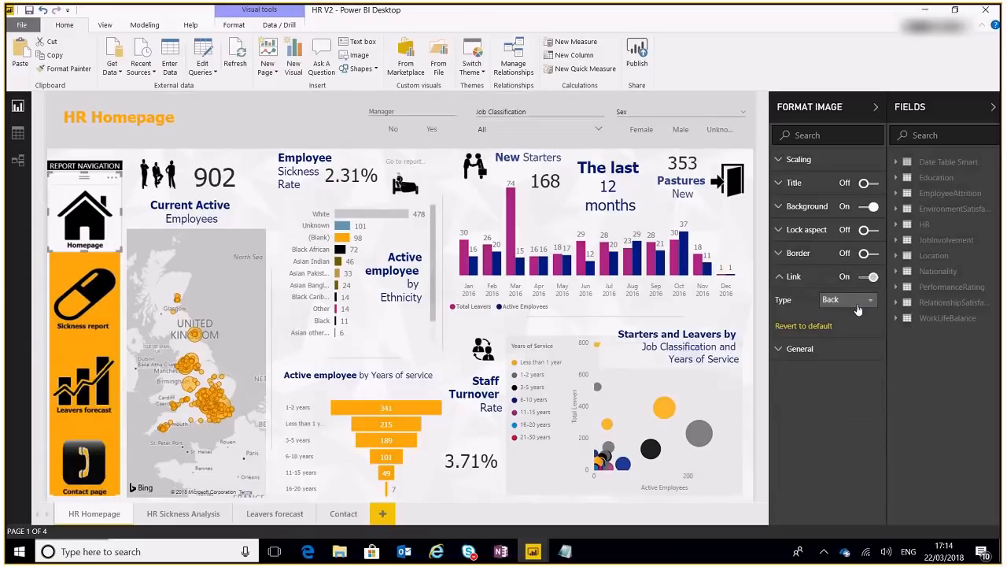
pyautogui.click(846, 299)
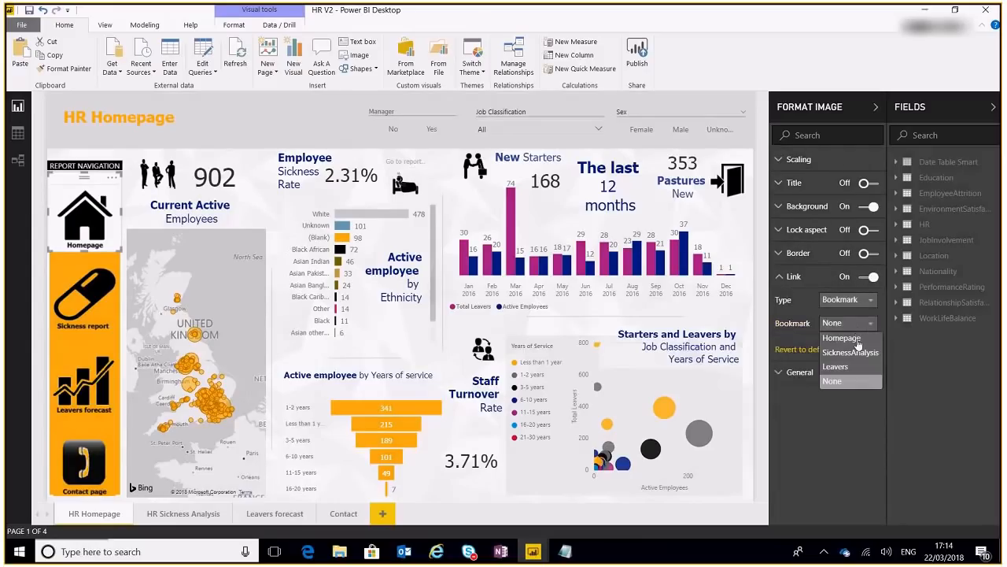
pyautogui.click(842, 338)
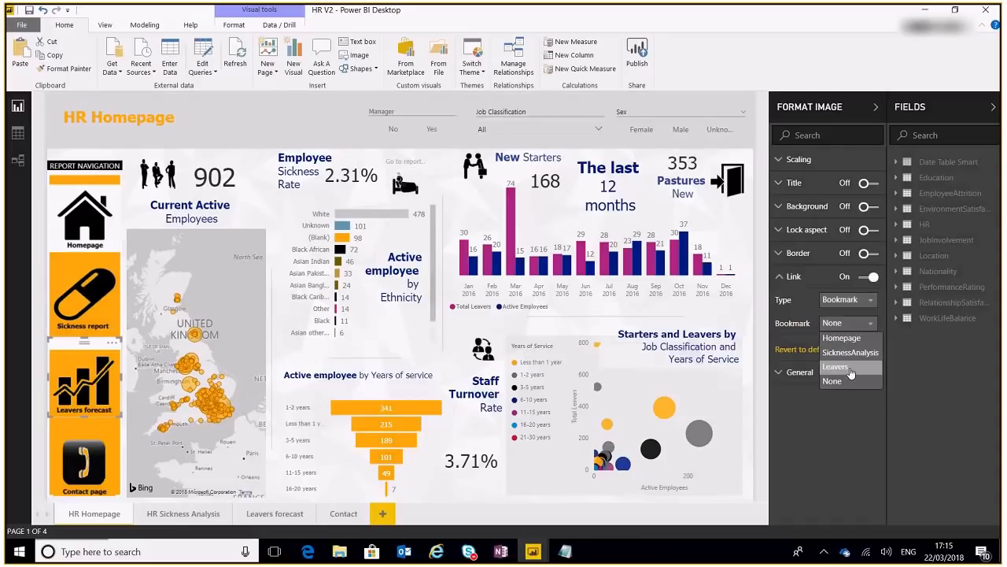
pyautogui.click(836, 366)
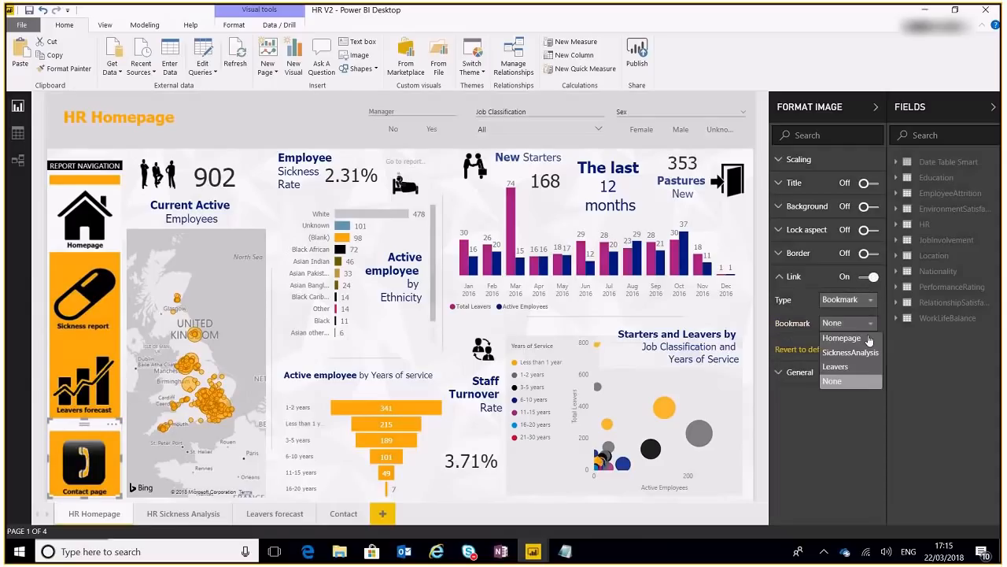
pyautogui.moveTo(850, 366)
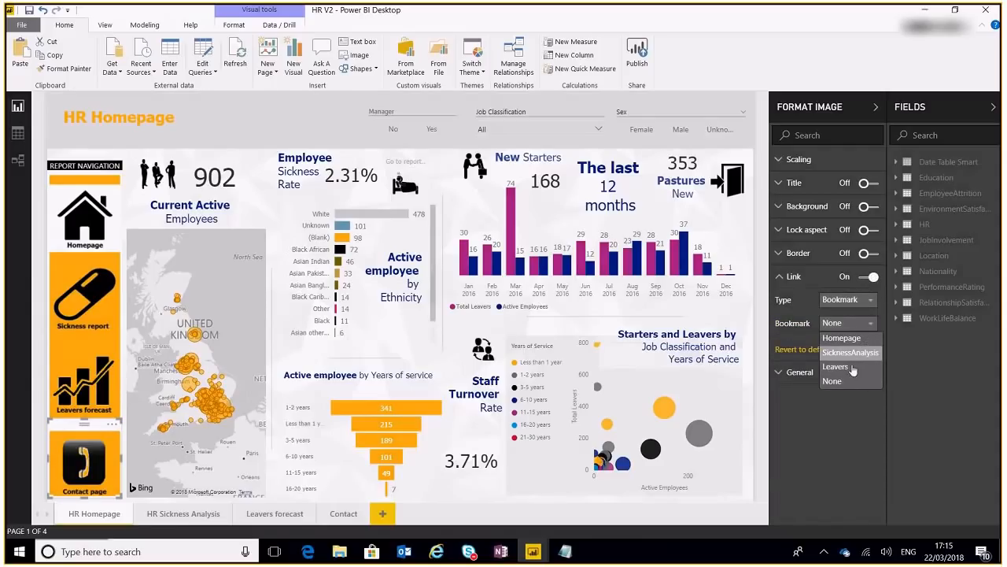
pyautogui.moveTo(835, 367)
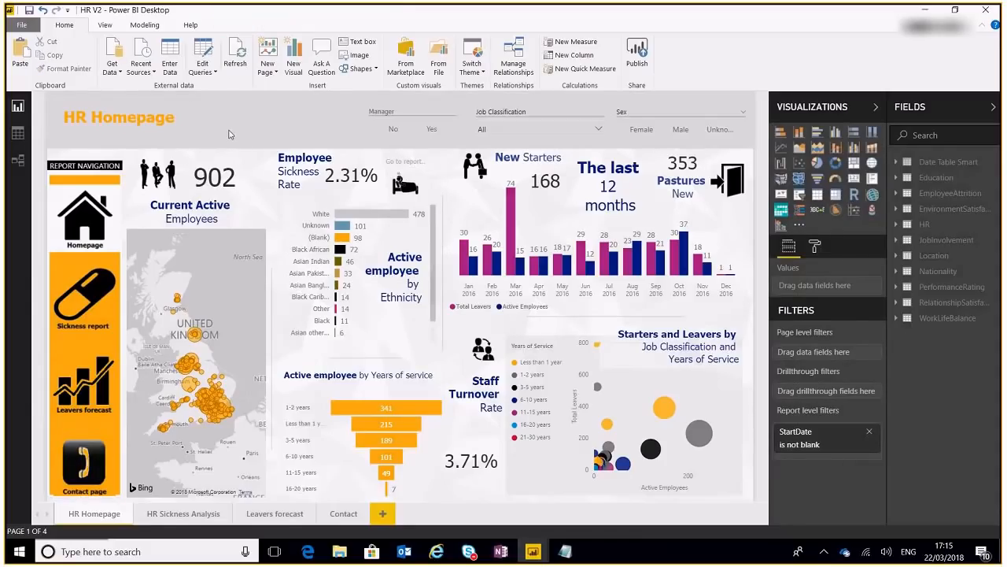
pyautogui.moveTo(85, 259)
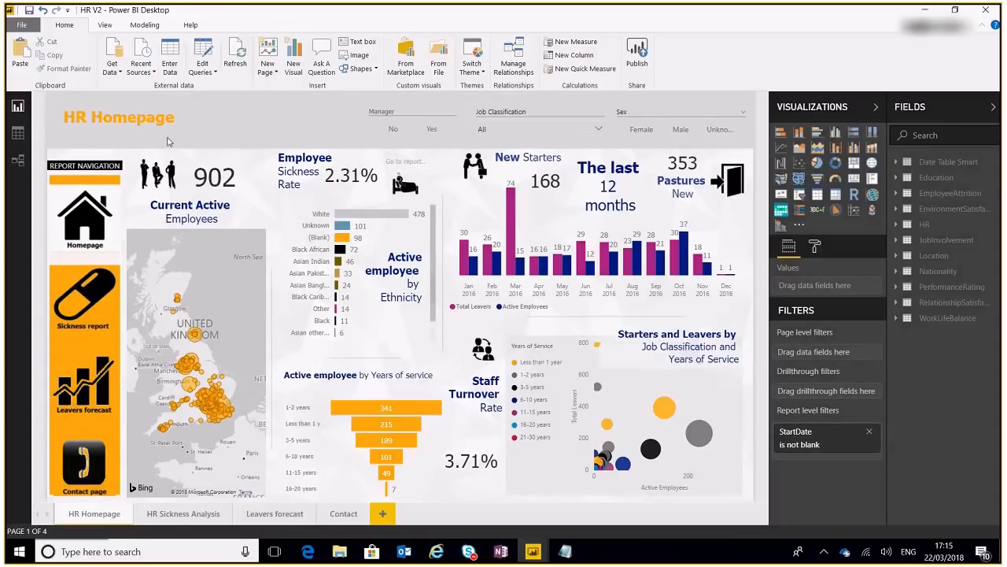
pyautogui.moveTo(183, 513)
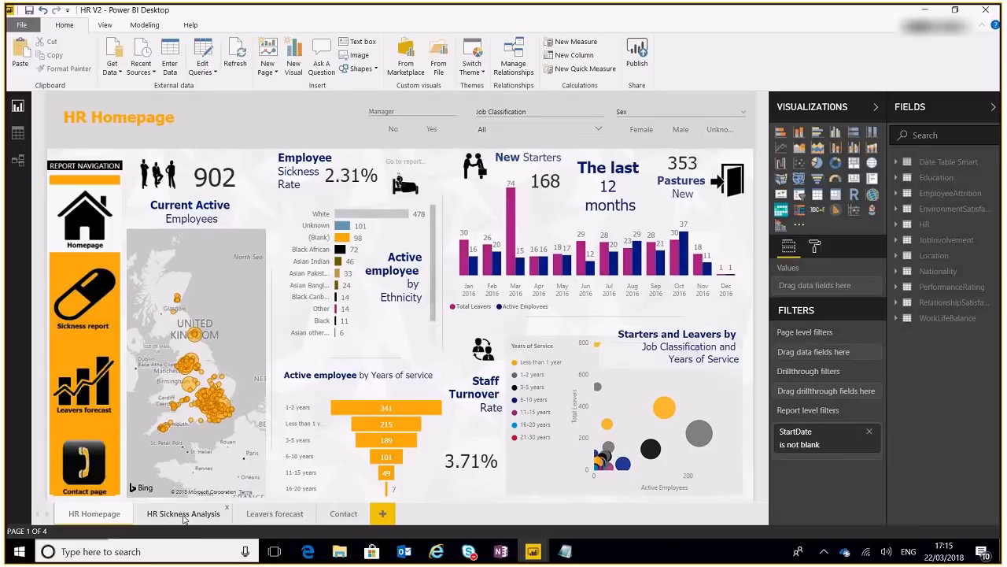
# Look over the HR Sickness Analysis page, then go to the Leavers forecast page.
pyautogui.click(183, 513)
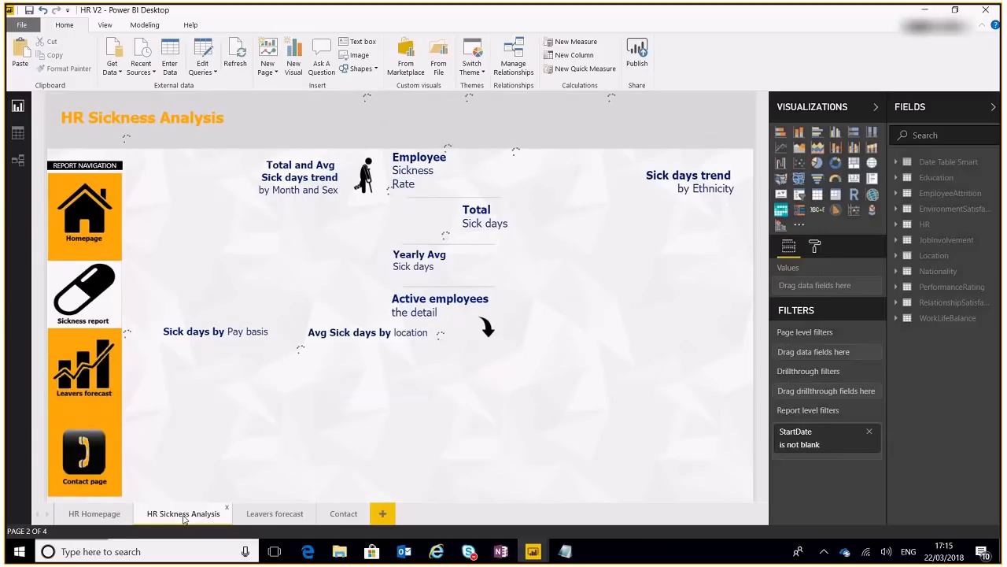
pyautogui.moveTo(55, 253)
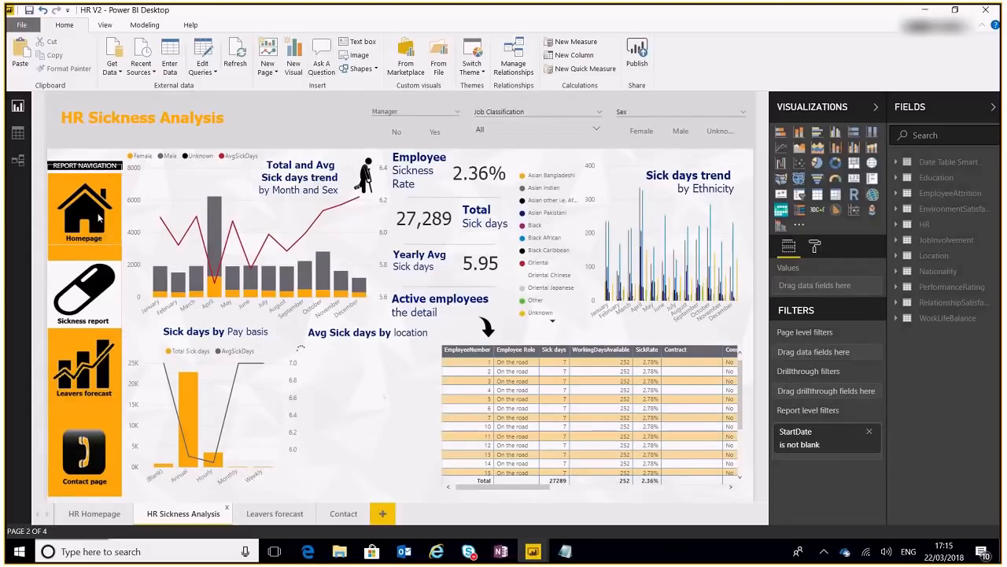
pyautogui.moveTo(846, 273)
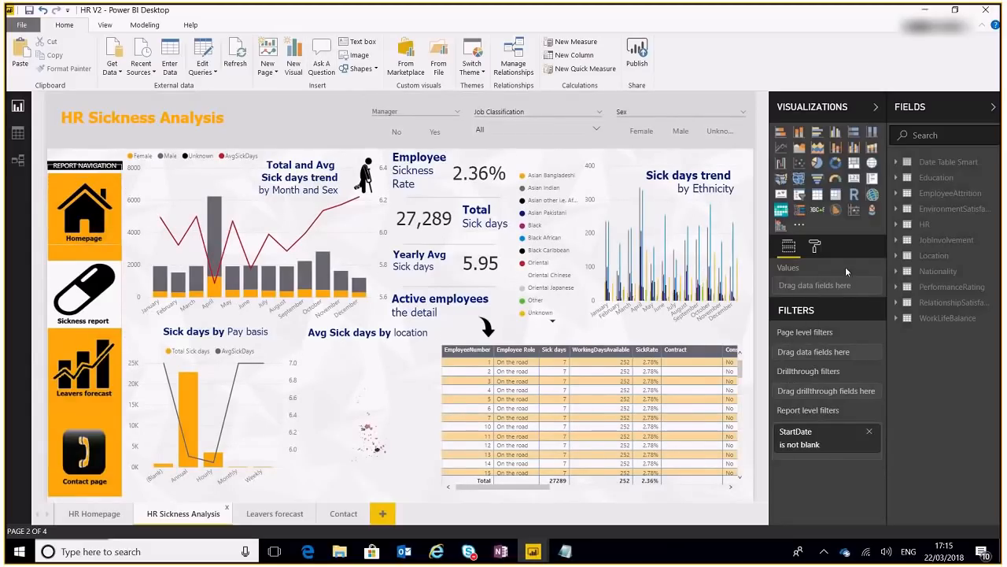
pyautogui.click(84, 205)
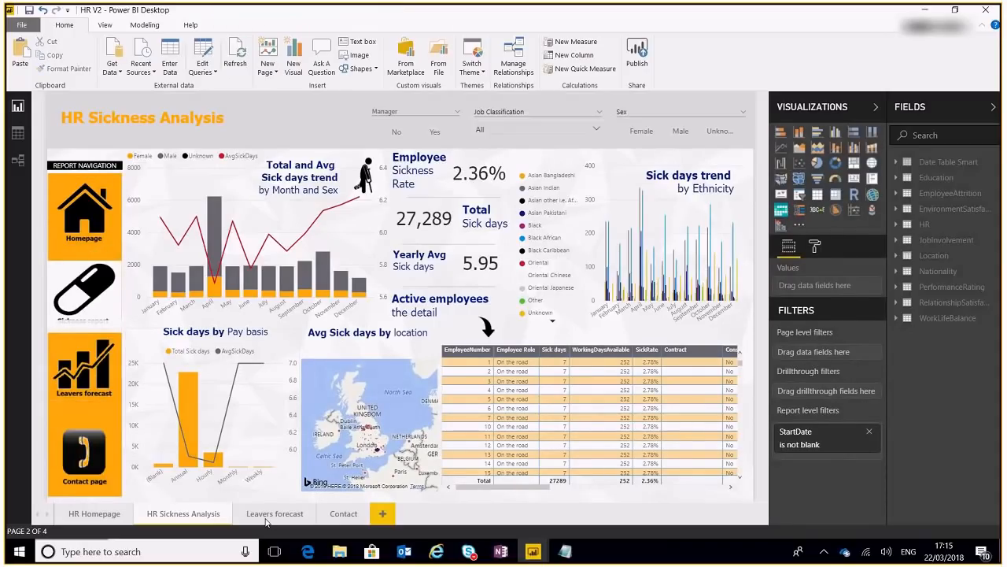
pyautogui.click(275, 513)
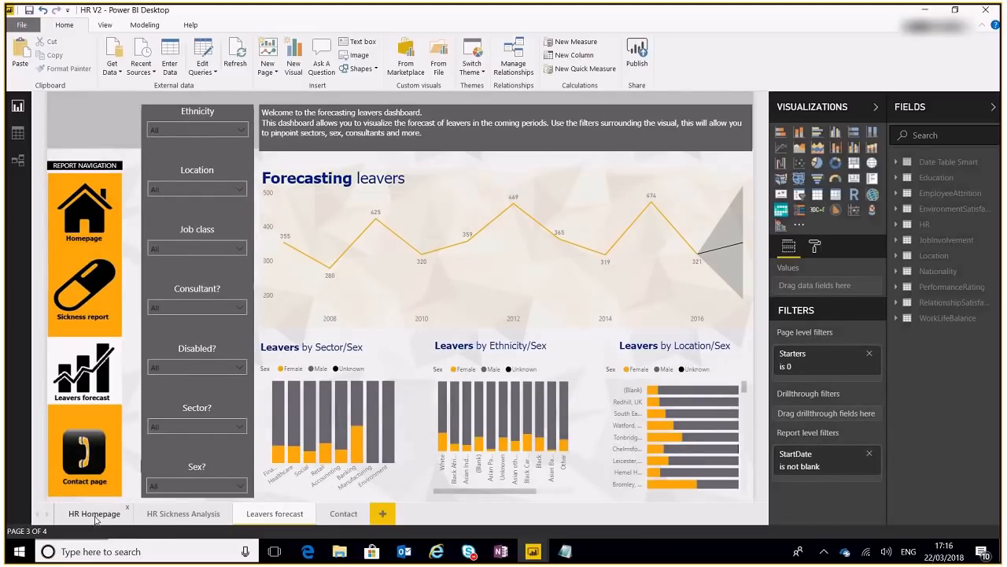
pyautogui.click(93, 513)
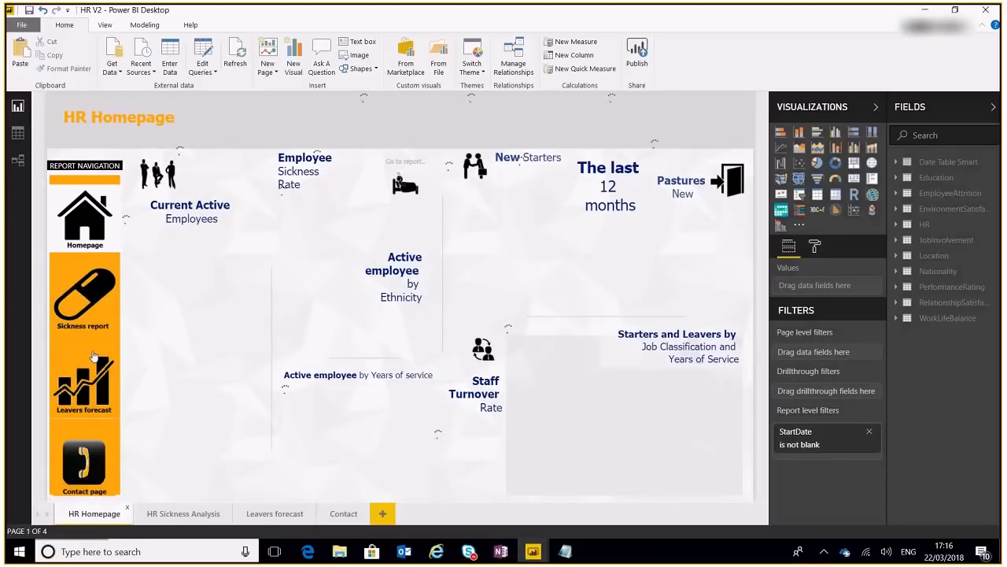
pyautogui.moveTo(102, 358)
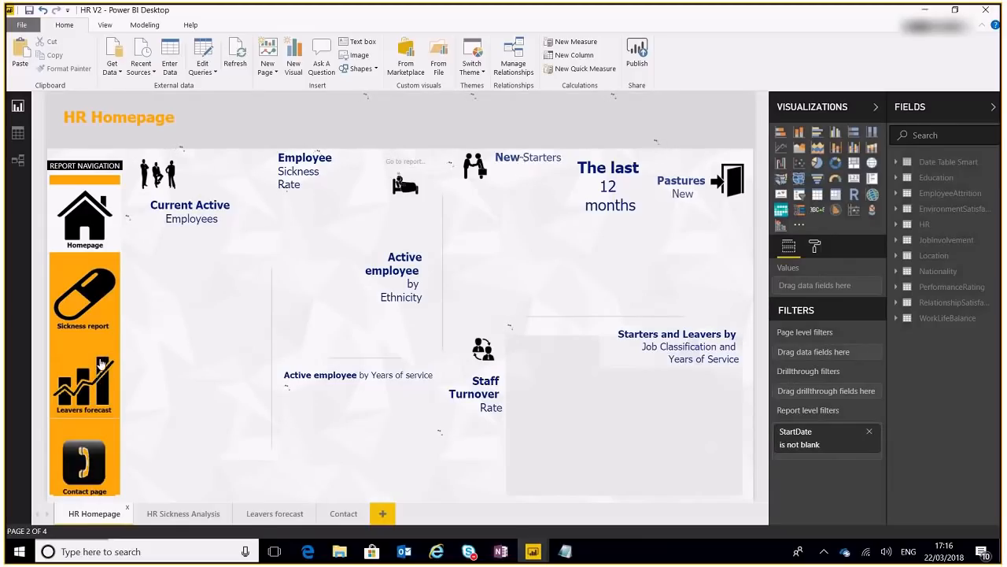
pyautogui.moveTo(105, 327)
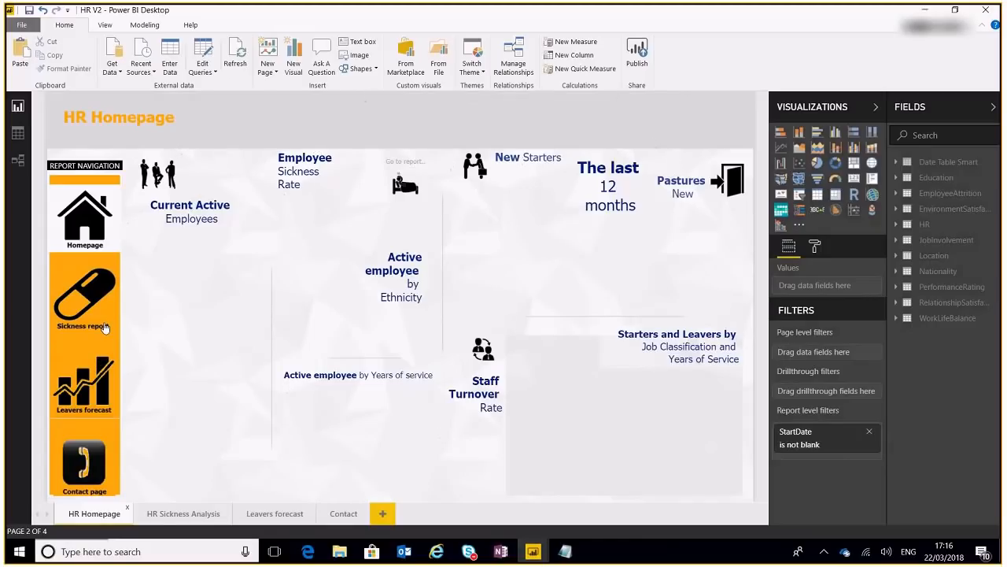
pyautogui.click(84, 304)
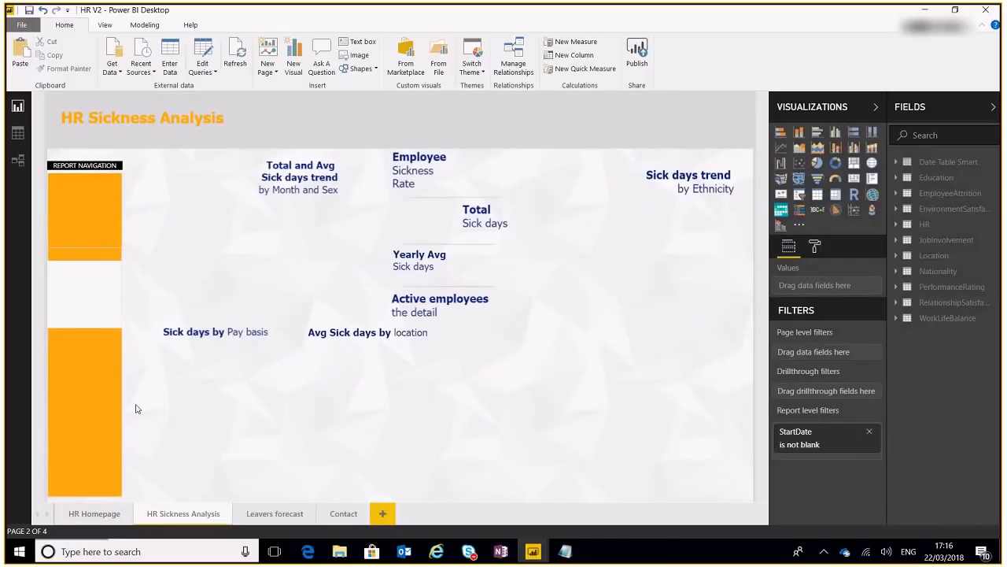
pyautogui.moveTo(106, 392)
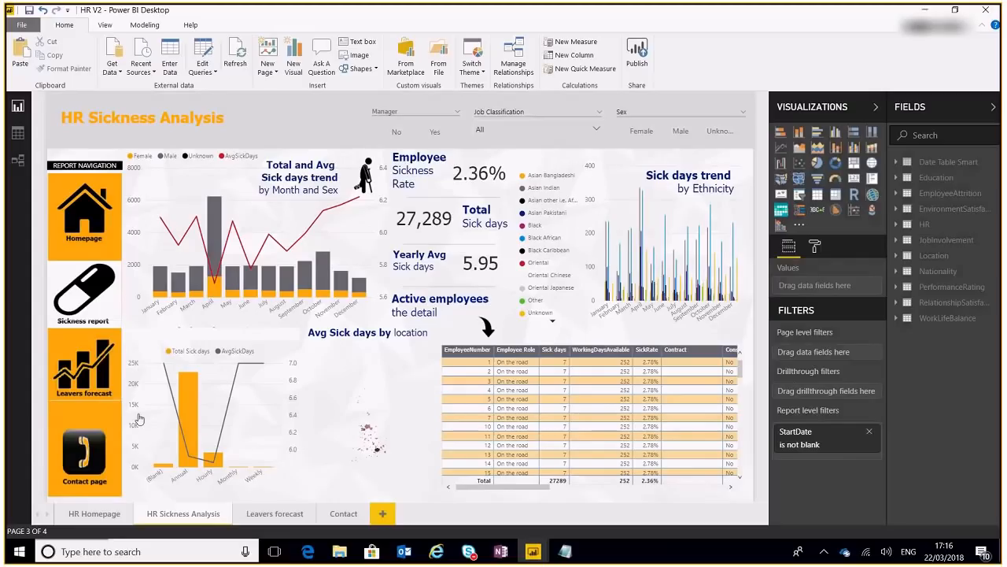
pyautogui.click(274, 513)
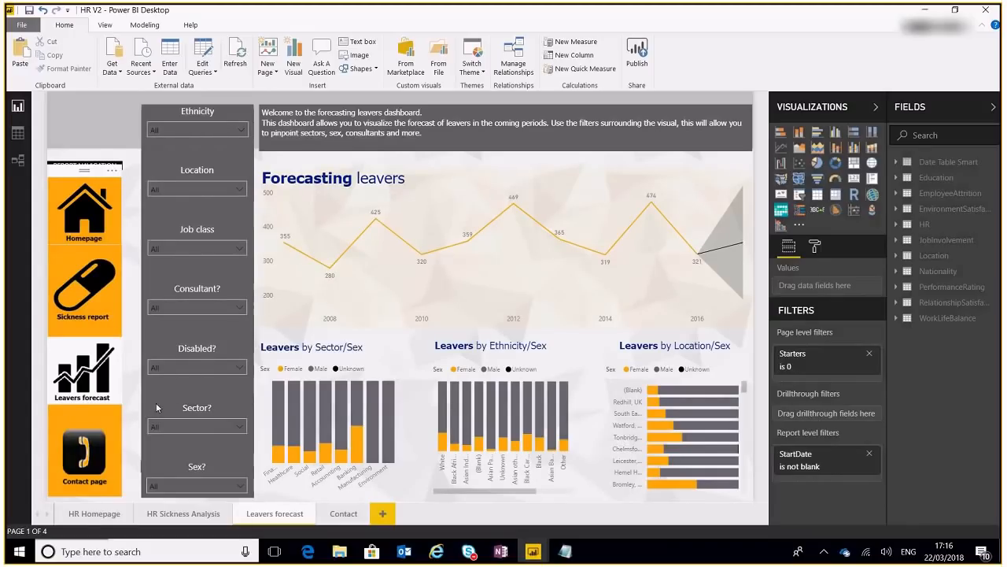
# Switch back to the HR Homepage page tab.
pyautogui.click(94, 513)
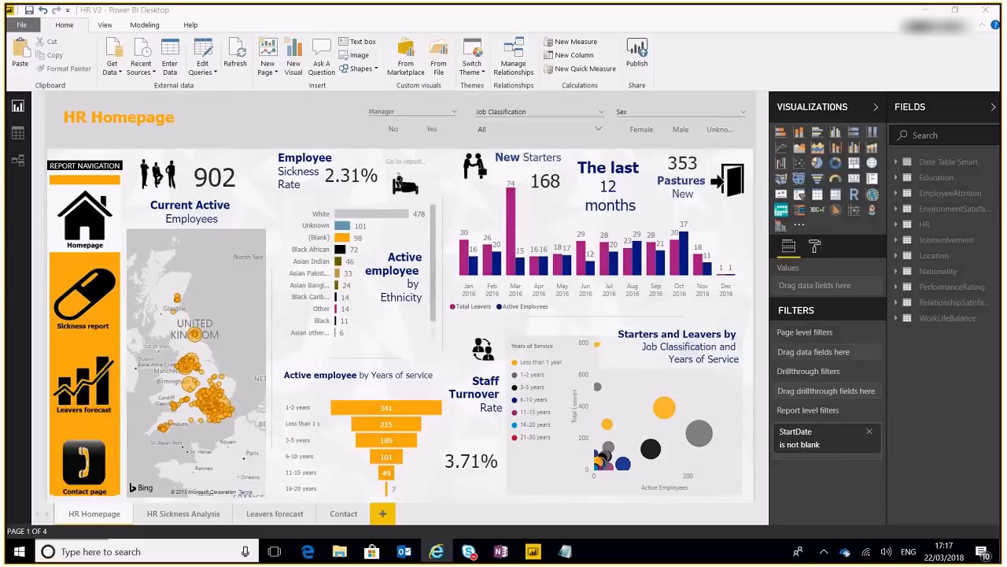
pyautogui.moveTo(771, 226)
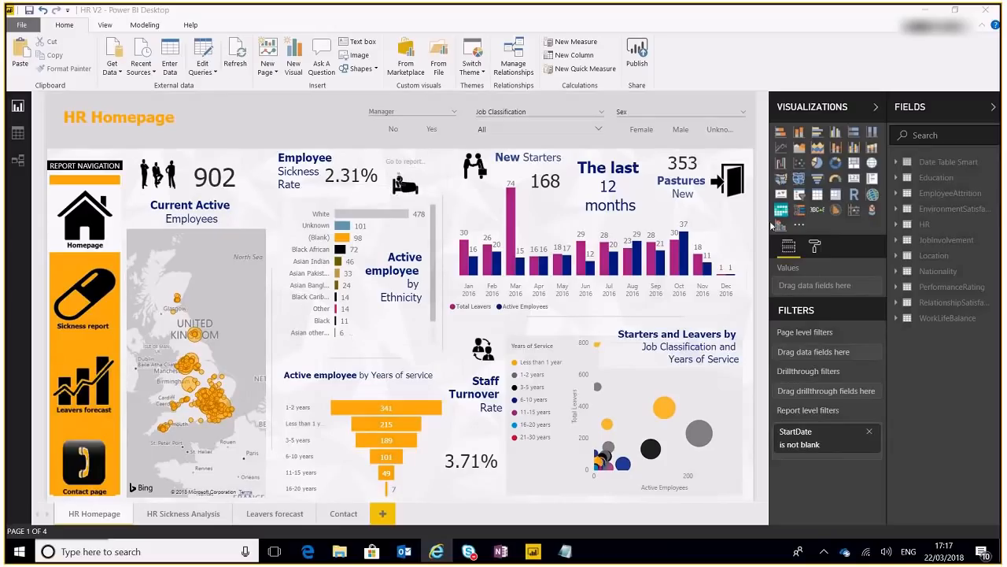